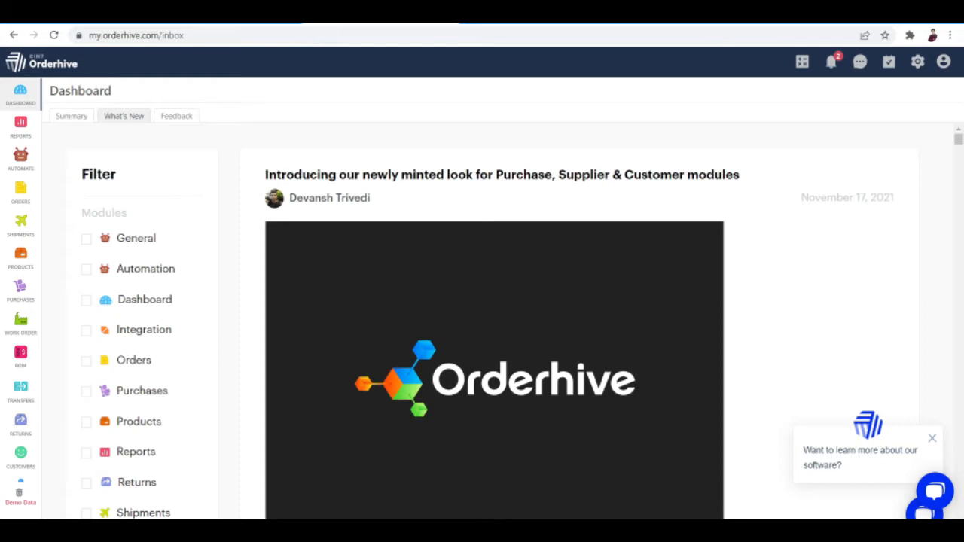
Scroll down through the current page before moving to the catalogue
{"action": "scroll", "scroll_direction": "down", "scroll_amount": 3}
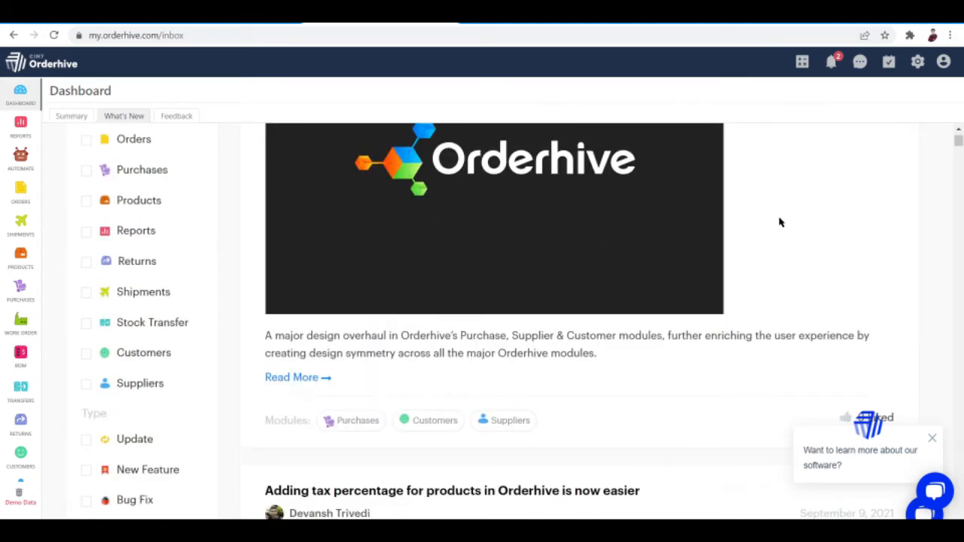
{"action": "scroll", "scroll_direction": "down", "scroll_amount": 3}
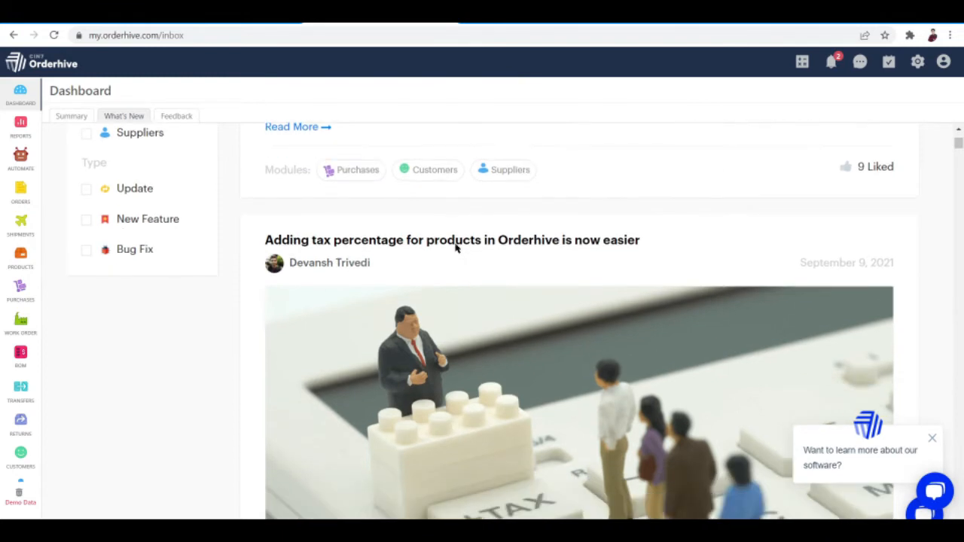
{"action": "scroll", "scroll_direction": "down", "scroll_amount": 3}
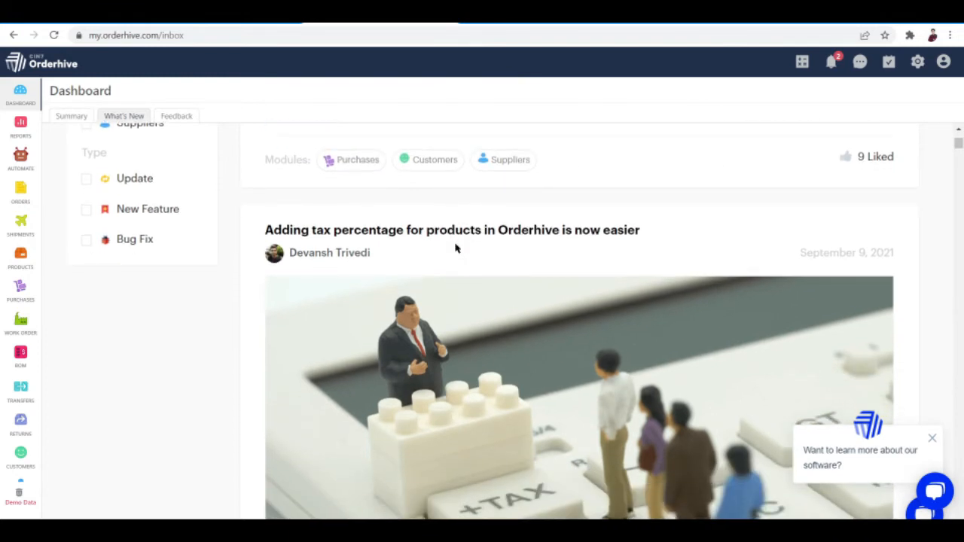
{"action": "scroll", "scroll_direction": "down", "scroll_amount": 3}
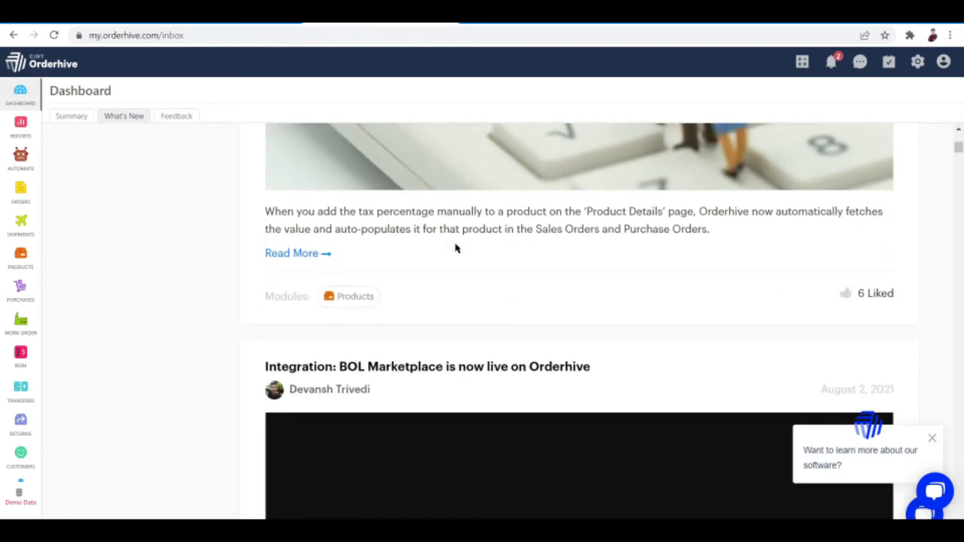
{"action": "scroll", "scroll_direction": "down", "scroll_amount": 3}
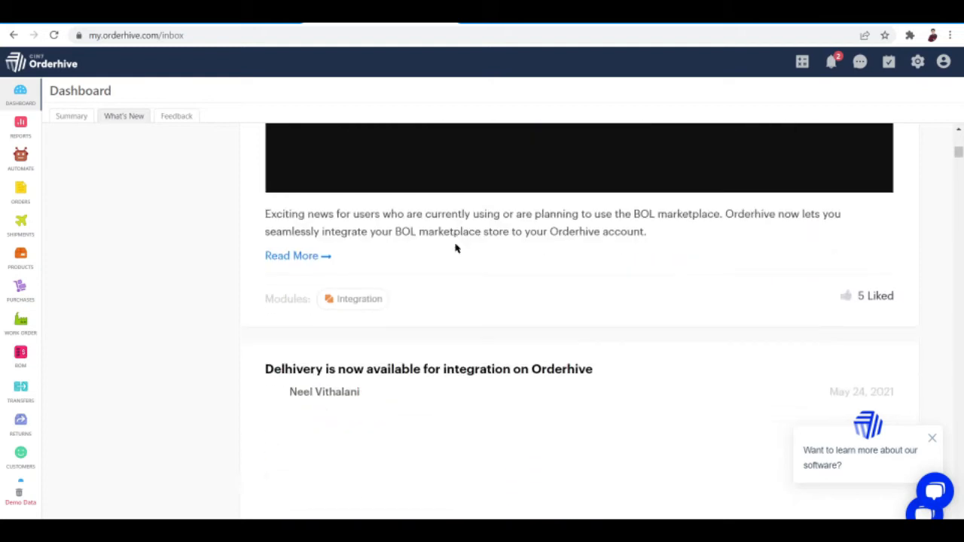
{"action": "scroll", "scroll_direction": "down", "scroll_amount": 3}
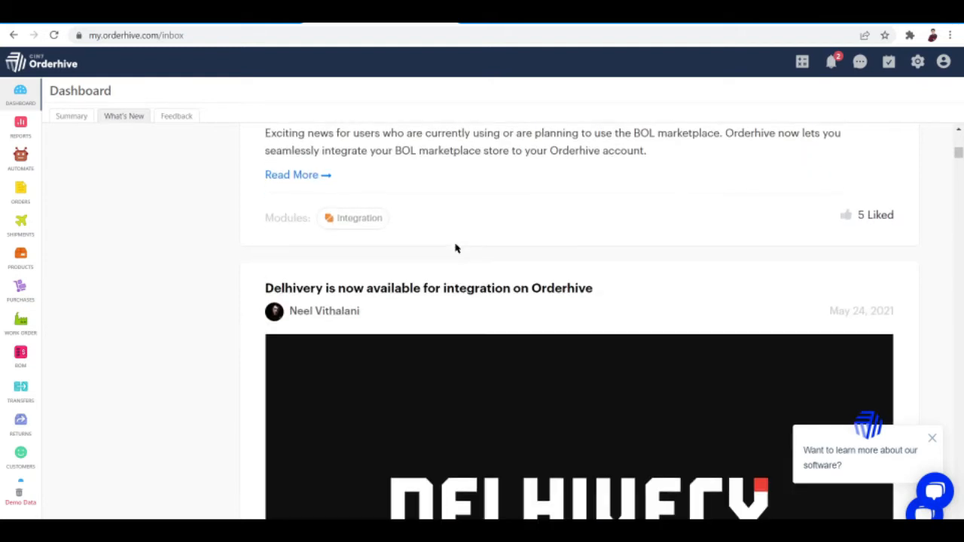
{"action": "scroll", "scroll_direction": "down", "scroll_amount": 3}
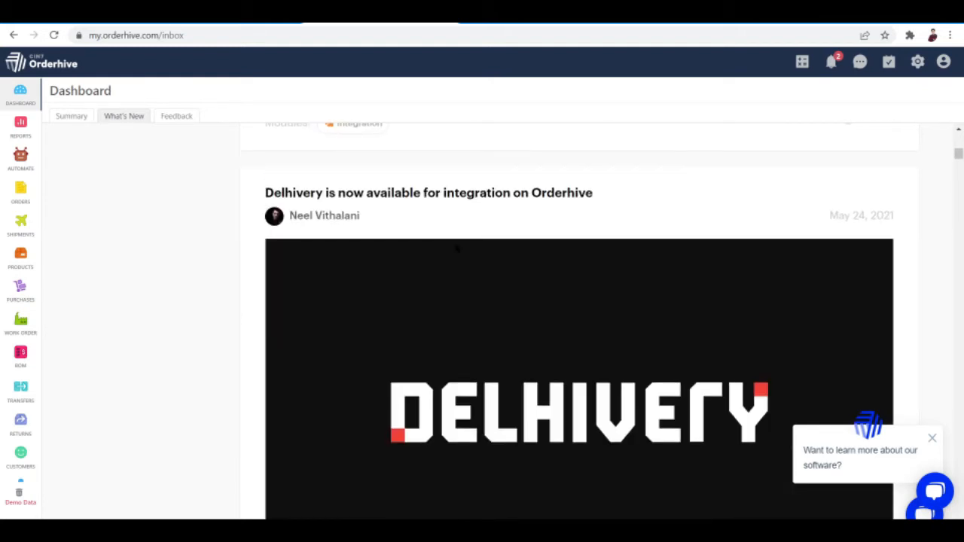
{"action": "scroll", "scroll_direction": "down", "scroll_amount": 3}
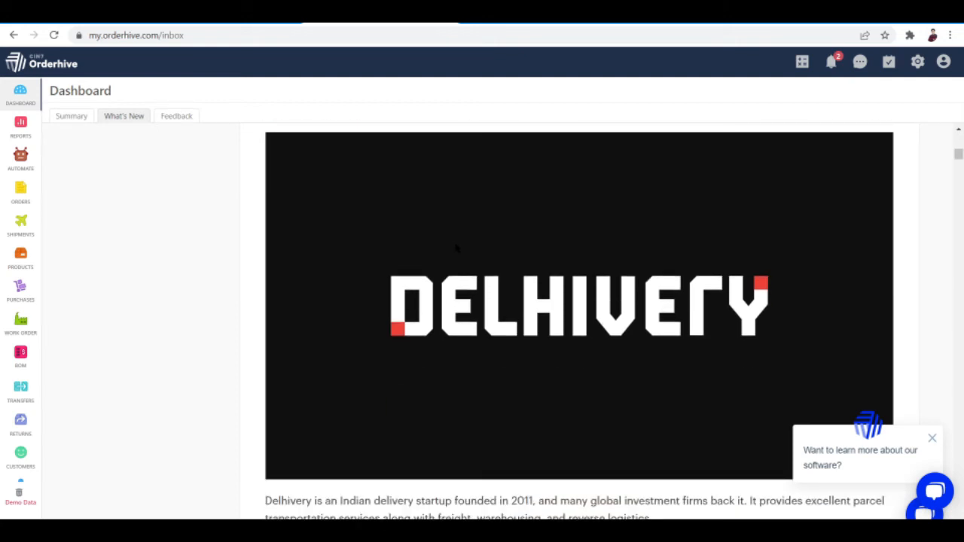
{"action": "scroll", "scroll_direction": "down", "scroll_amount": 3}
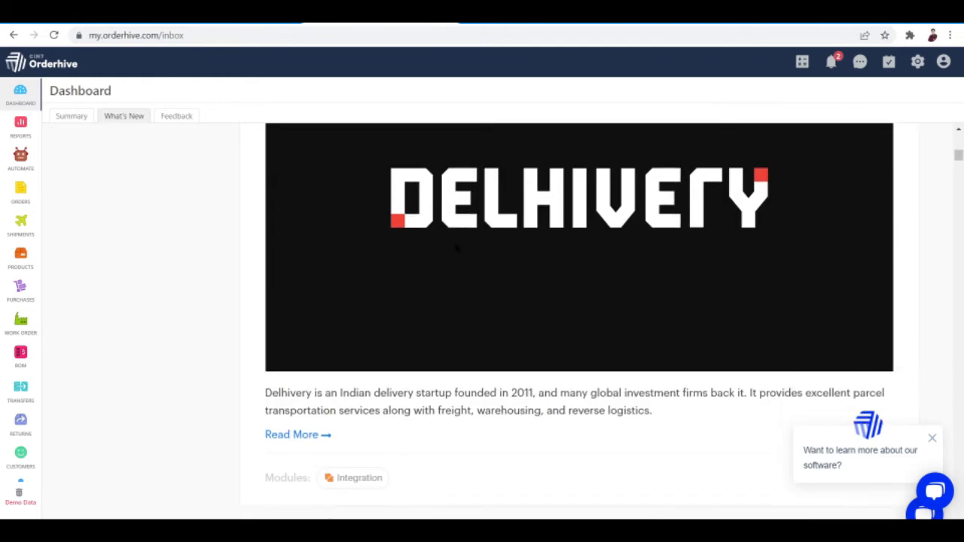
{"action": "scroll", "scroll_direction": "down", "scroll_amount": 3}
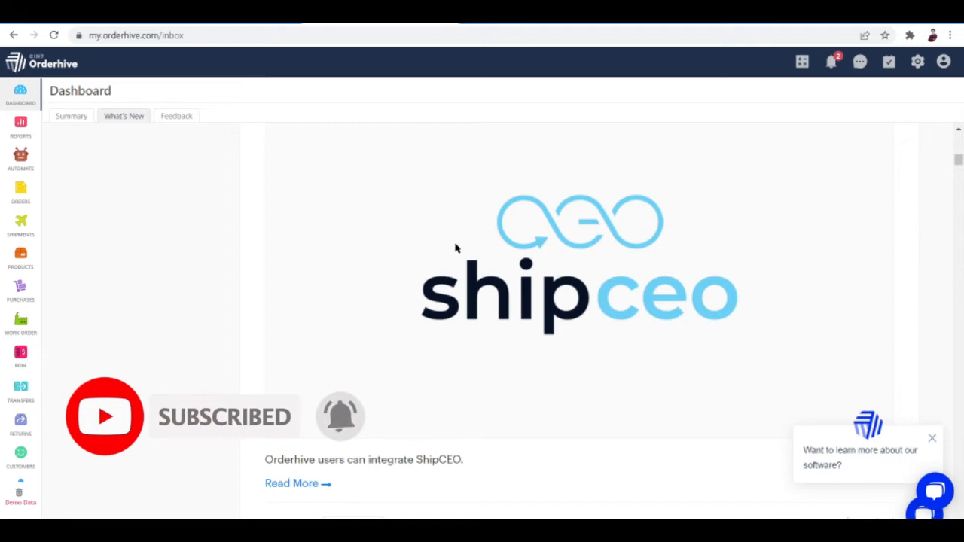
{"action": "scroll", "scroll_direction": "down", "scroll_amount": 3}
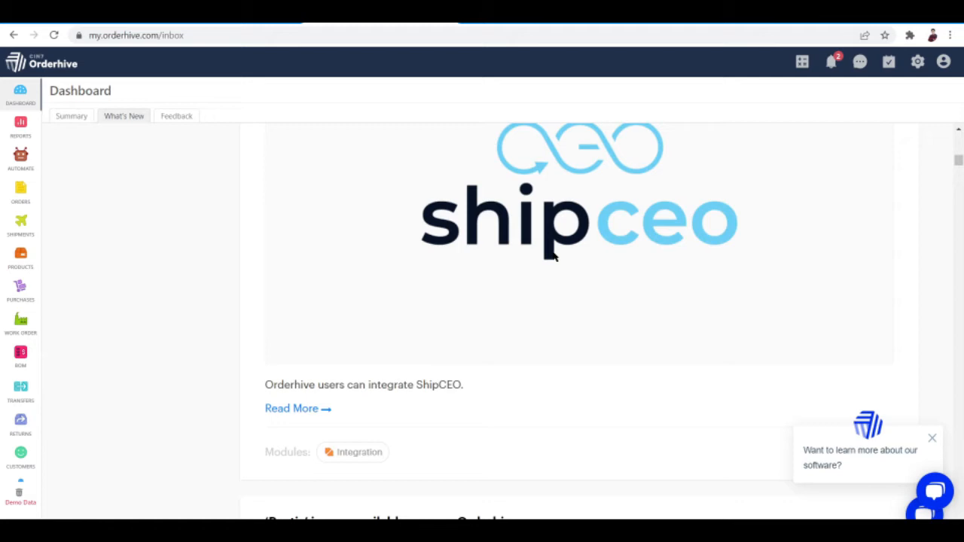
{"action": "mouse_move", "coordinate": [560, 270]}
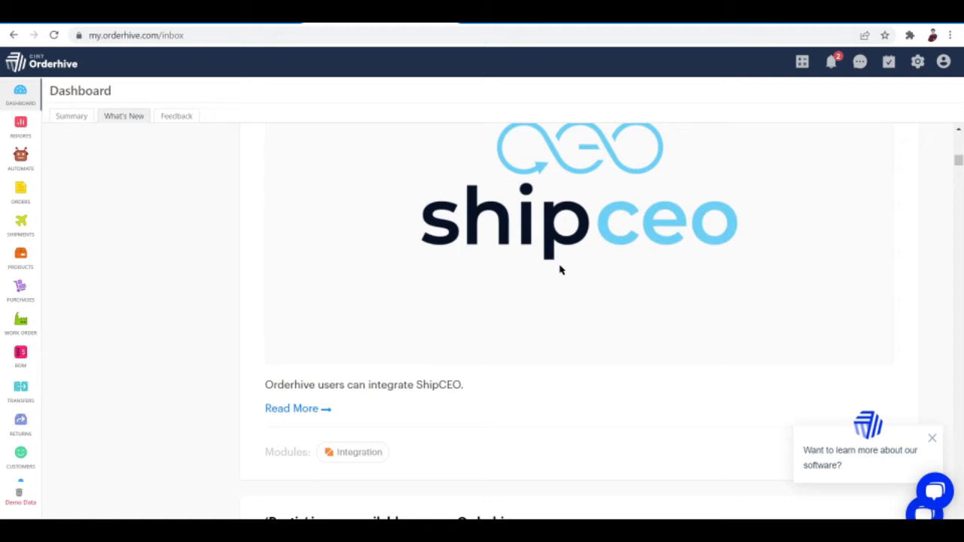
{"action": "mouse_move", "coordinate": [810, 229]}
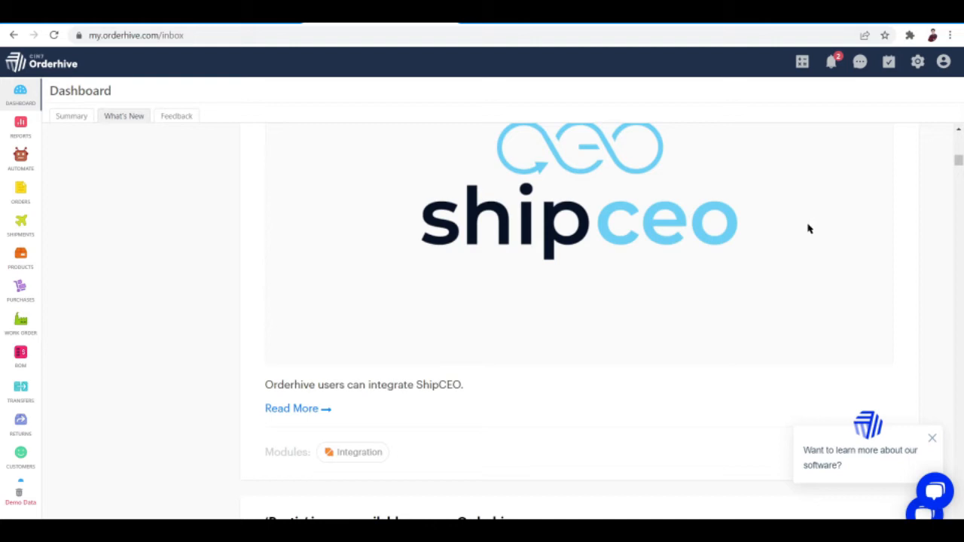
{"action": "mouse_move", "coordinate": [356, 259]}
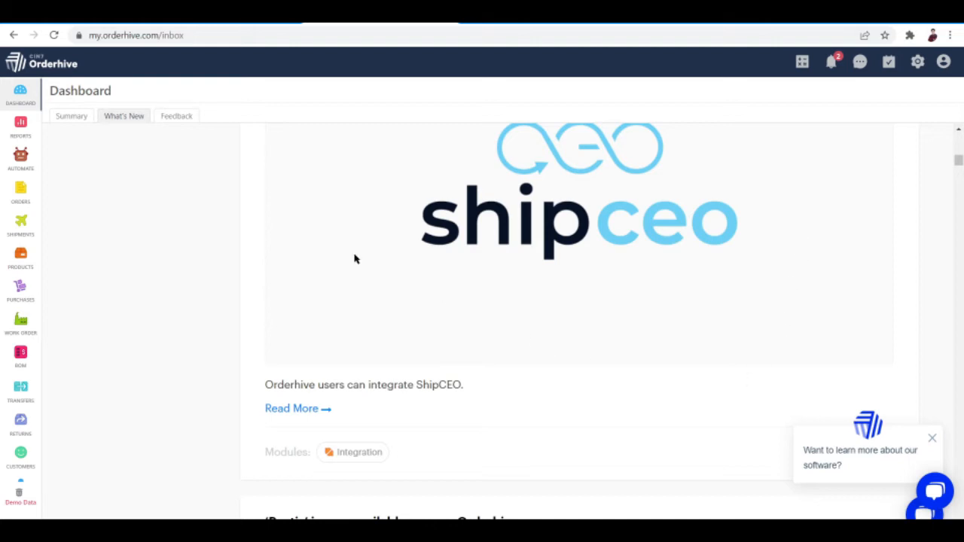
{"action": "mouse_move", "coordinate": [104, 211]}
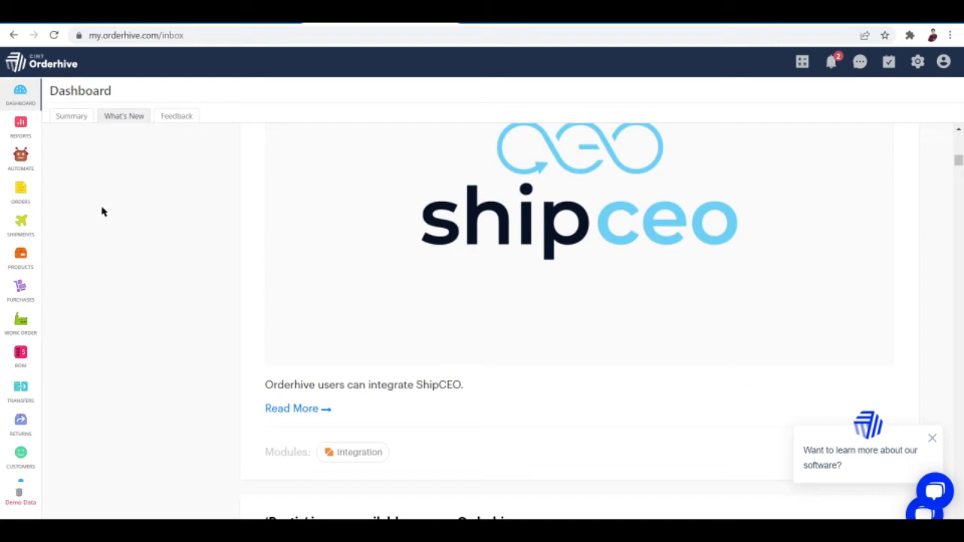
{"action": "mouse_move", "coordinate": [102, 198]}
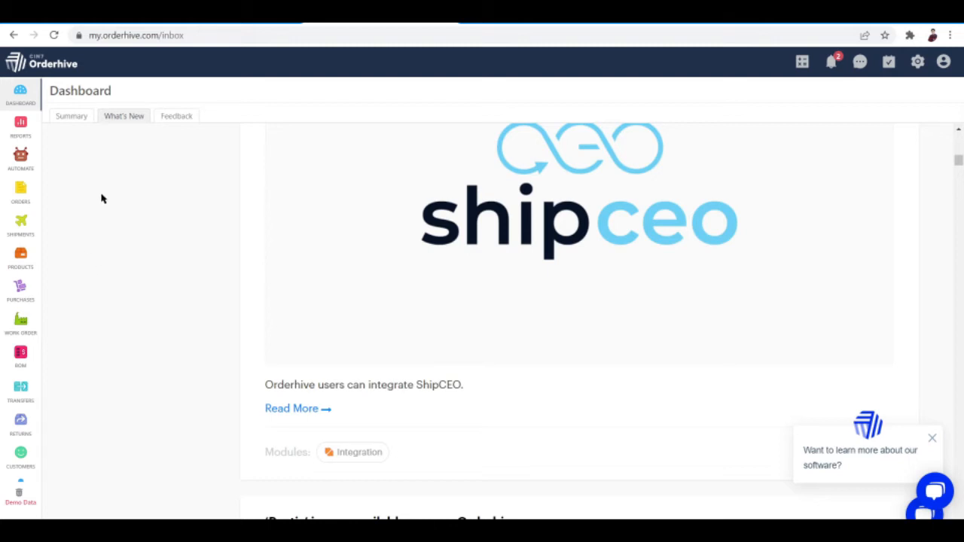
{"action": "mouse_move", "coordinate": [20, 256]}
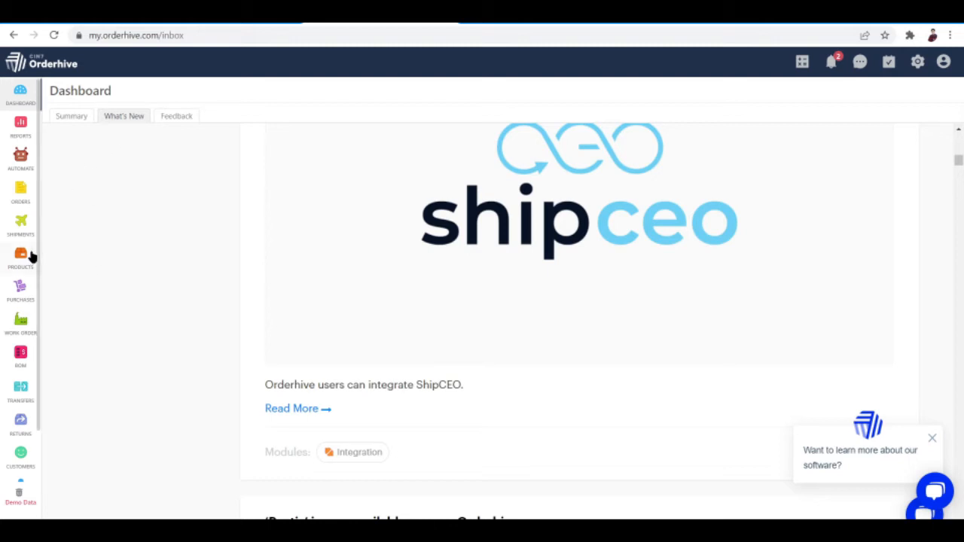
Check the first five products: the American Tourister luggage items and two Sennheiser headphones
{"action": "left_click", "coordinate": [20, 256]}
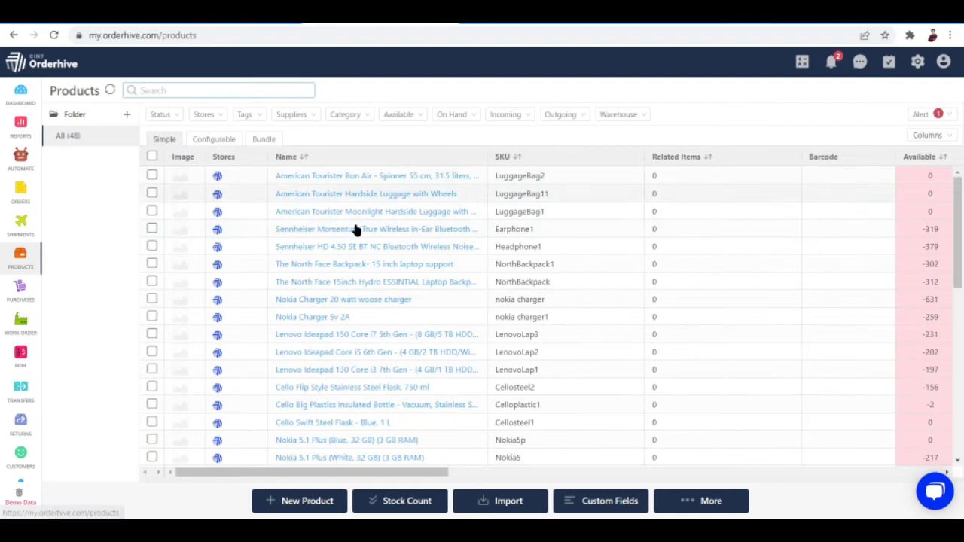
{"action": "scroll", "scroll_direction": "down", "scroll_amount": 3}
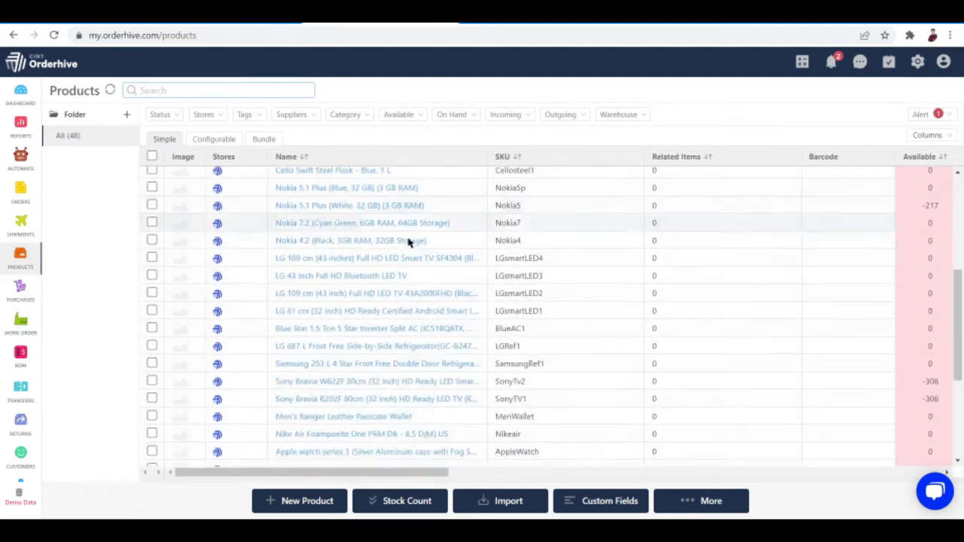
{"action": "left_click", "coordinate": [152, 176]}
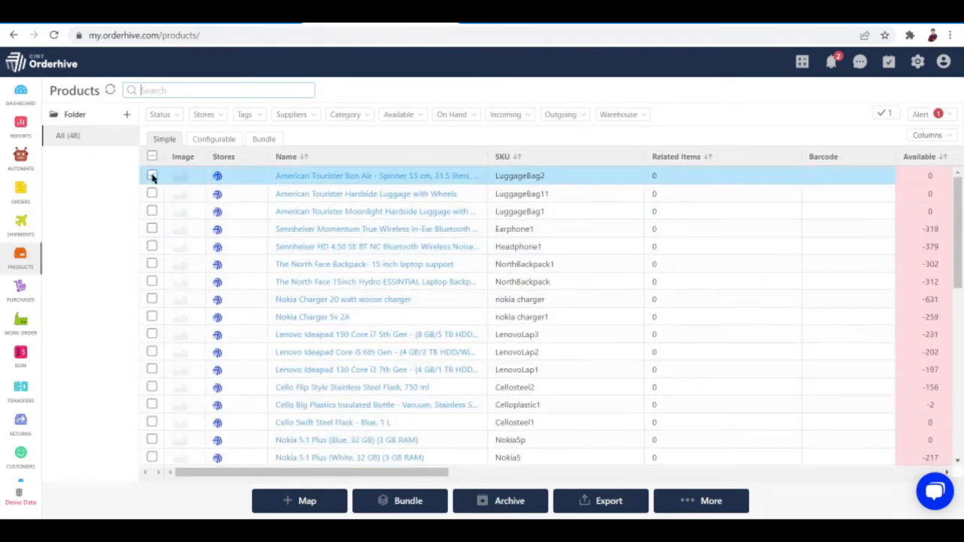
{"action": "left_click", "coordinate": [151, 194]}
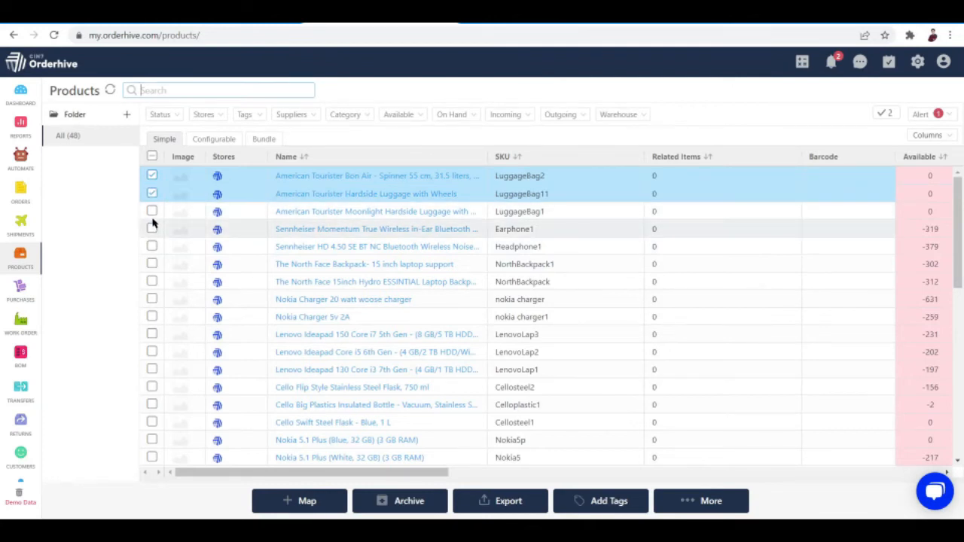
{"action": "mouse_move", "coordinate": [153, 214]}
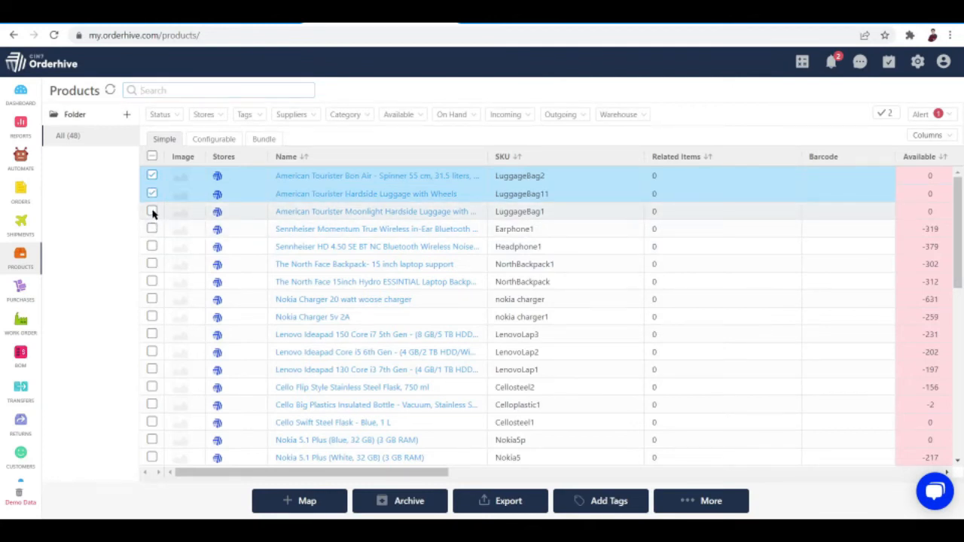
{"action": "left_click", "coordinate": [151, 211]}
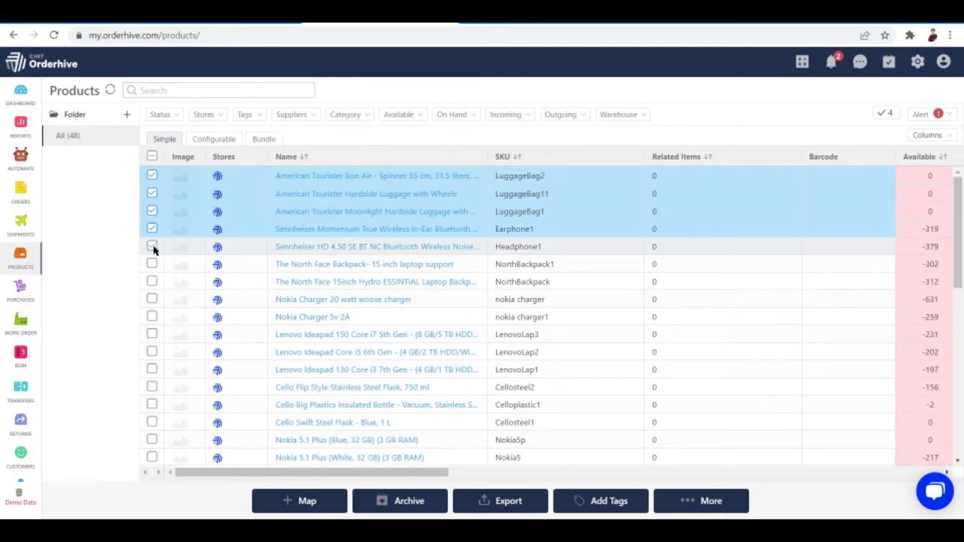
{"action": "left_click", "coordinate": [152, 246]}
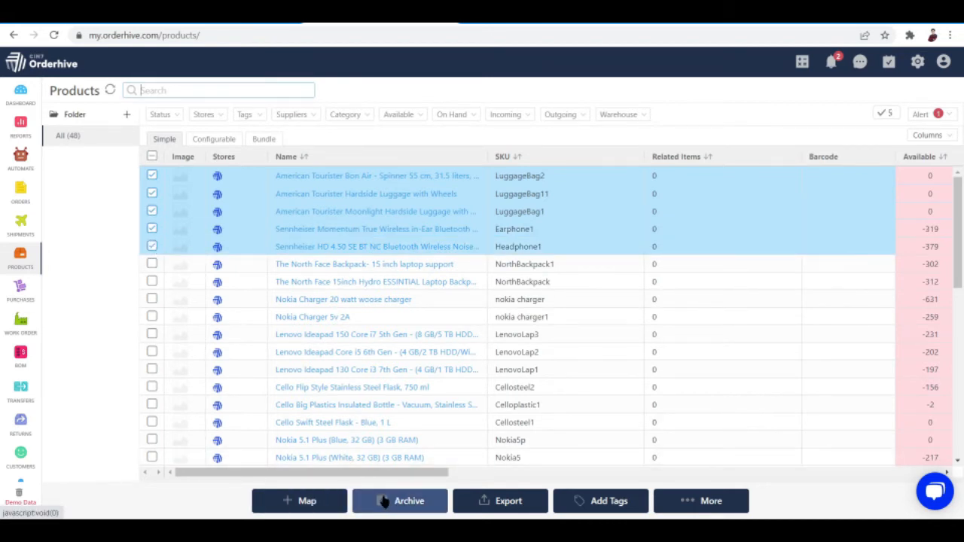
{"action": "mouse_move", "coordinate": [500, 501]}
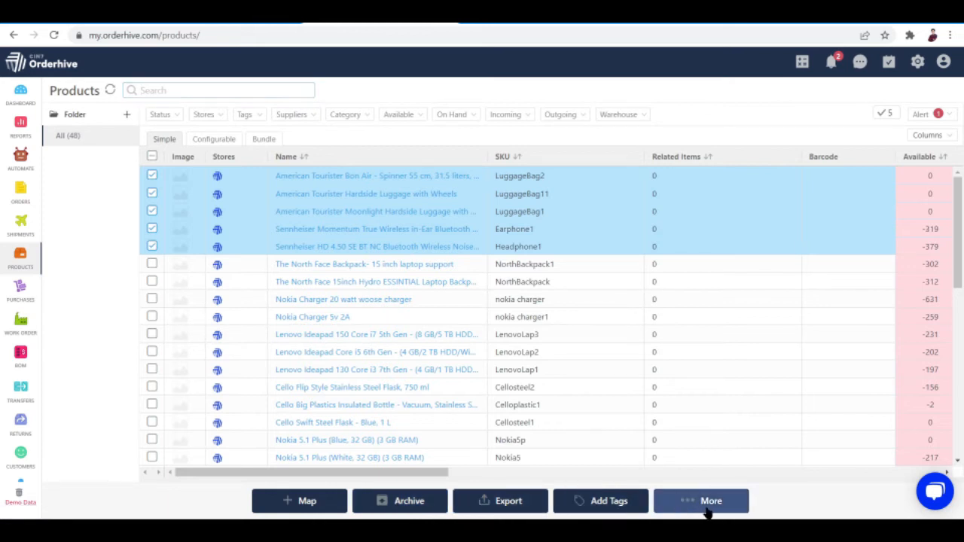
Review the More bulk actions for the five products, then go to Shipments
{"action": "left_click", "coordinate": [710, 500]}
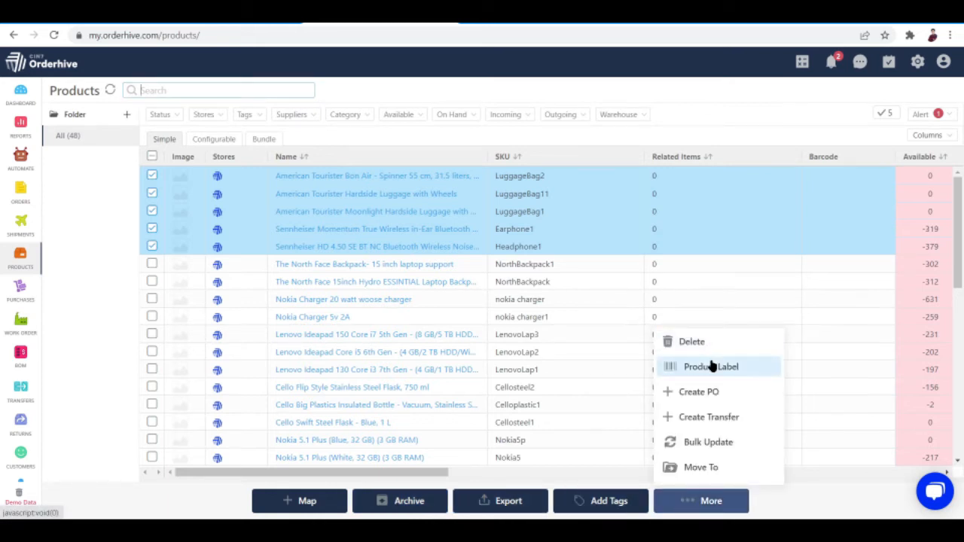
{"action": "mouse_move", "coordinate": [698, 392]}
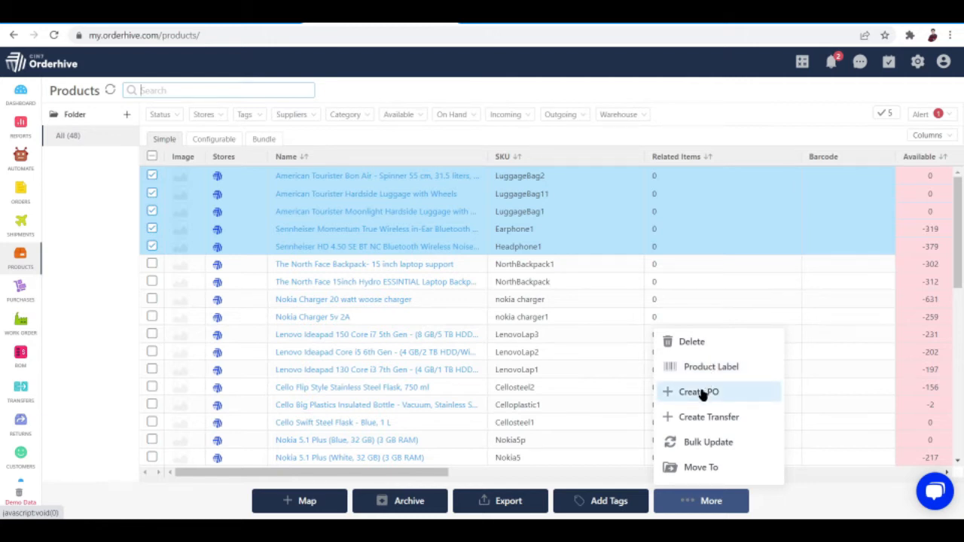
{"action": "mouse_move", "coordinate": [718, 417]}
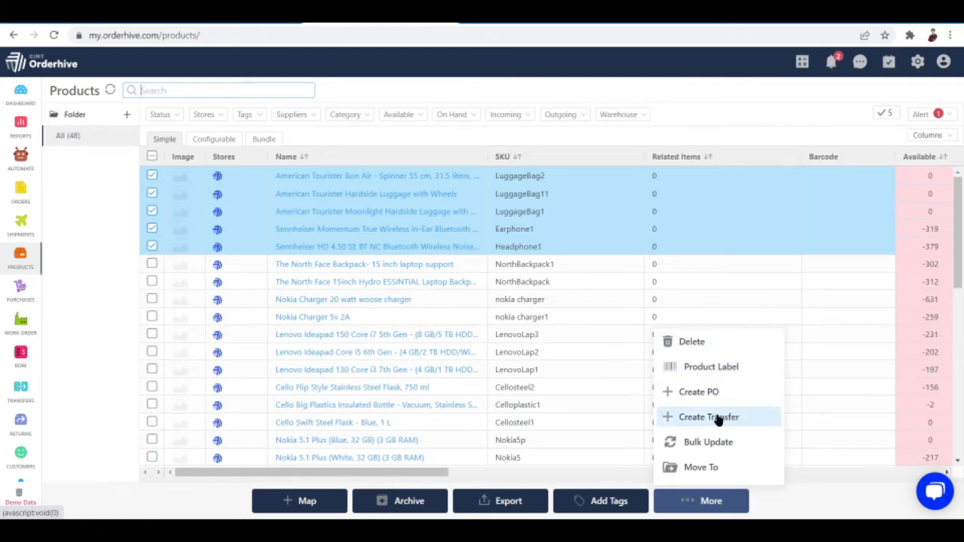
{"action": "mouse_move", "coordinate": [706, 442]}
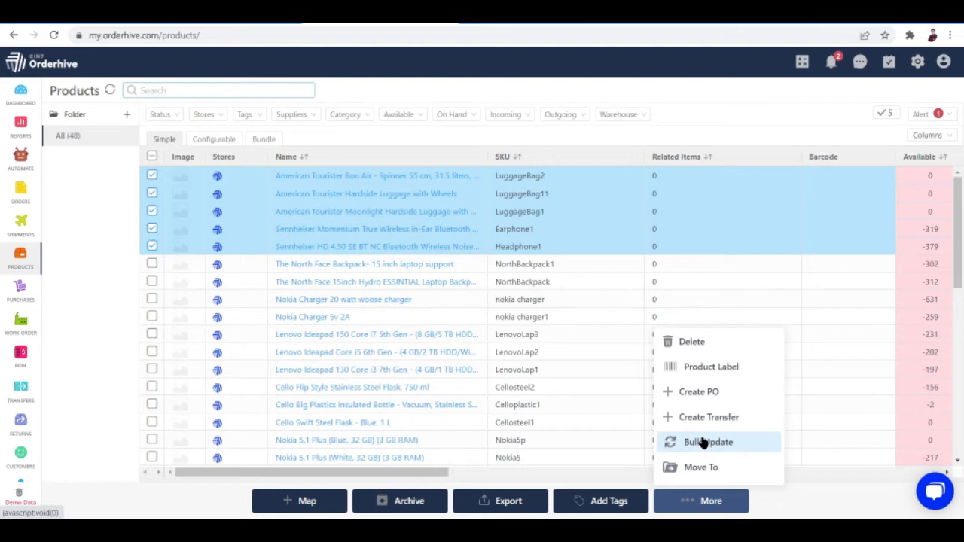
{"action": "mouse_move", "coordinate": [700, 467]}
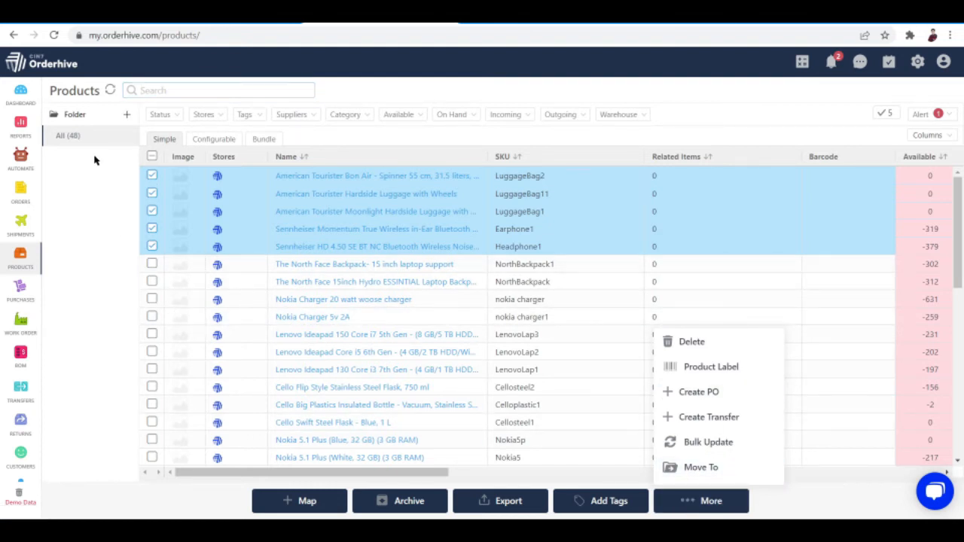
{"action": "left_click", "coordinate": [20, 224]}
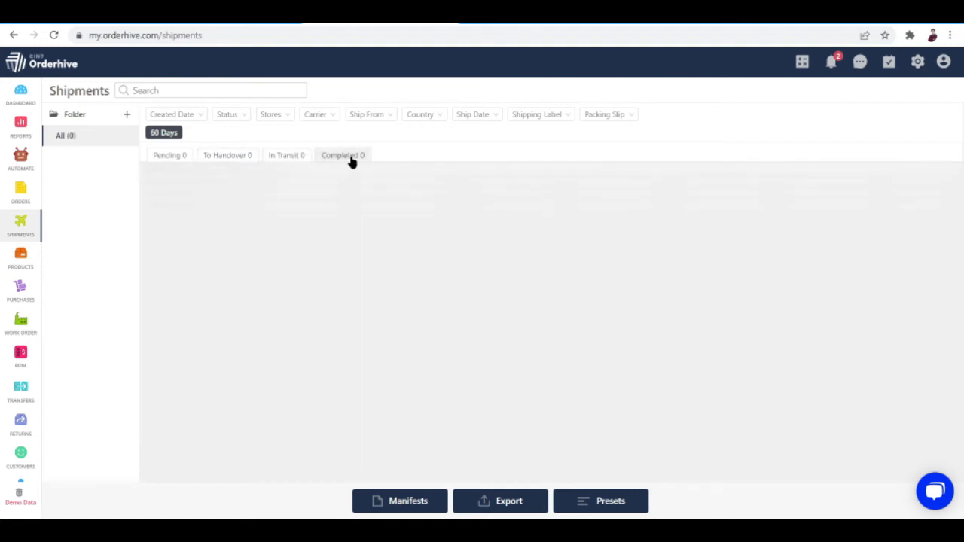
View Completed shipments, then check only The North Face Backpack (NorthBackpack1) and show its actions
{"action": "left_click", "coordinate": [342, 155]}
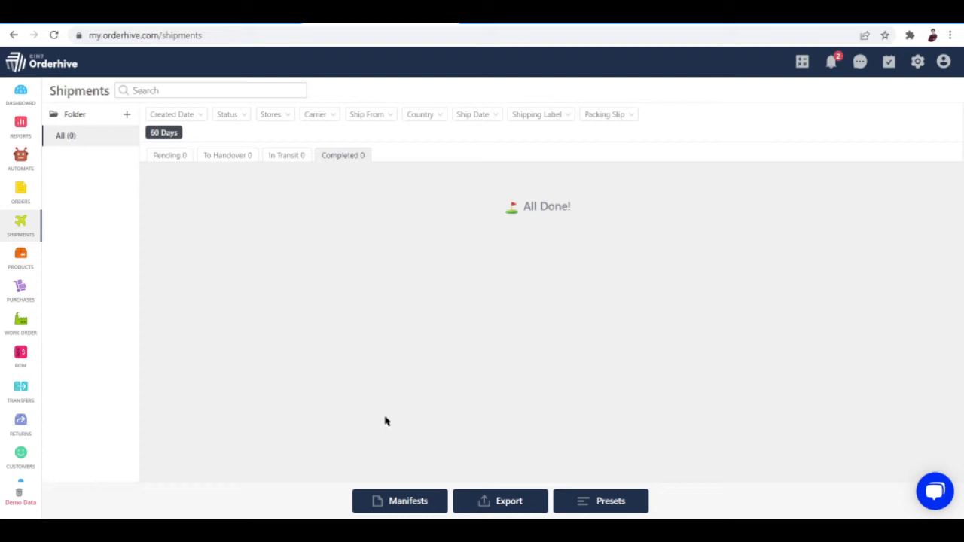
{"action": "mouse_move", "coordinate": [509, 501]}
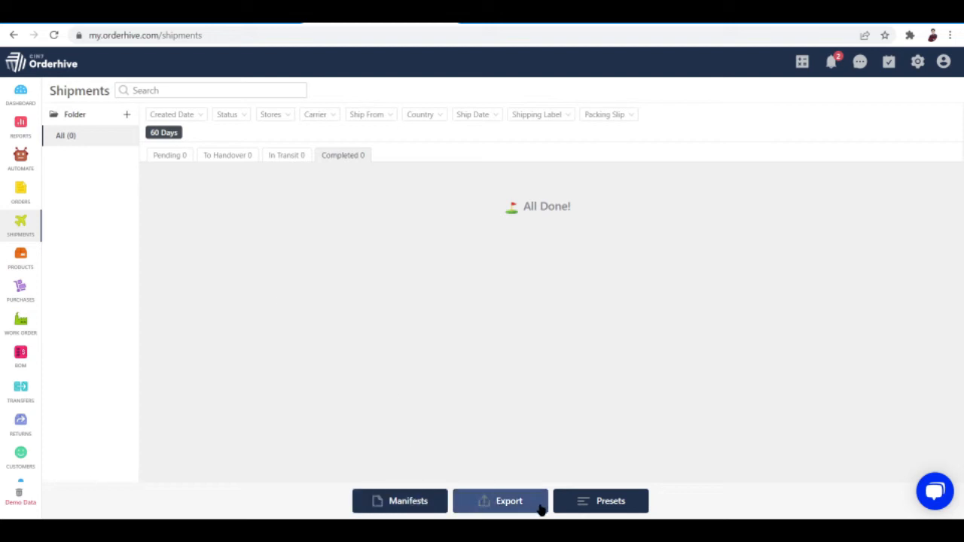
{"action": "mouse_move", "coordinate": [571, 424]}
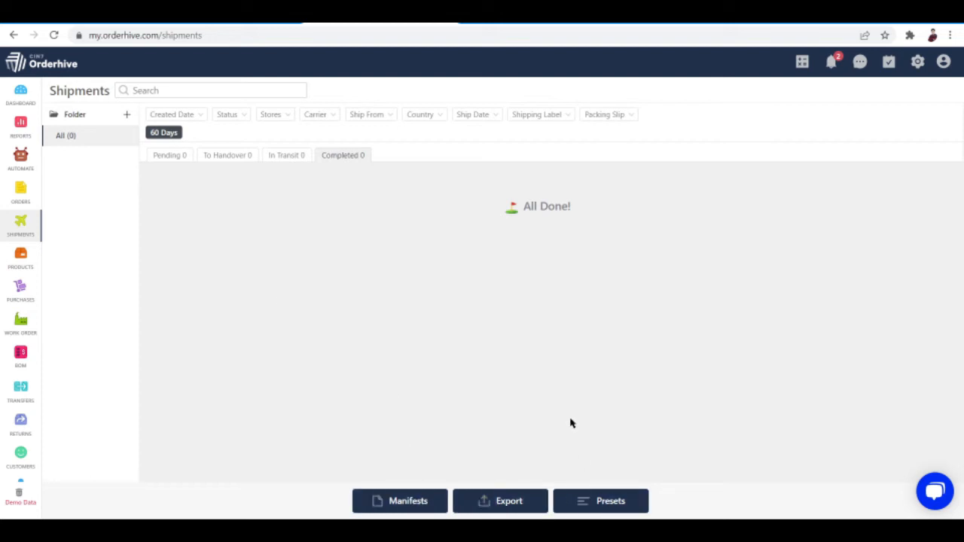
{"action": "mouse_move", "coordinate": [154, 292]}
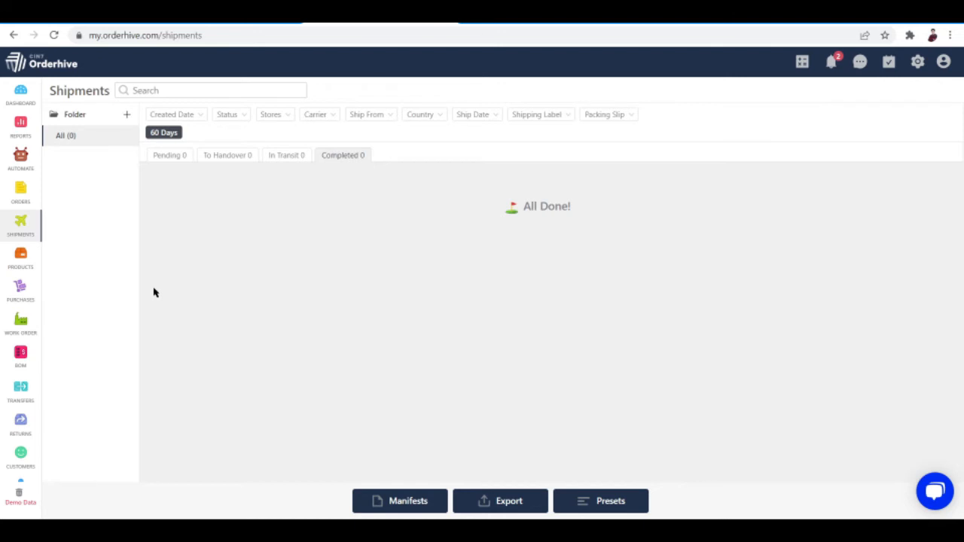
{"action": "left_click", "coordinate": [21, 256]}
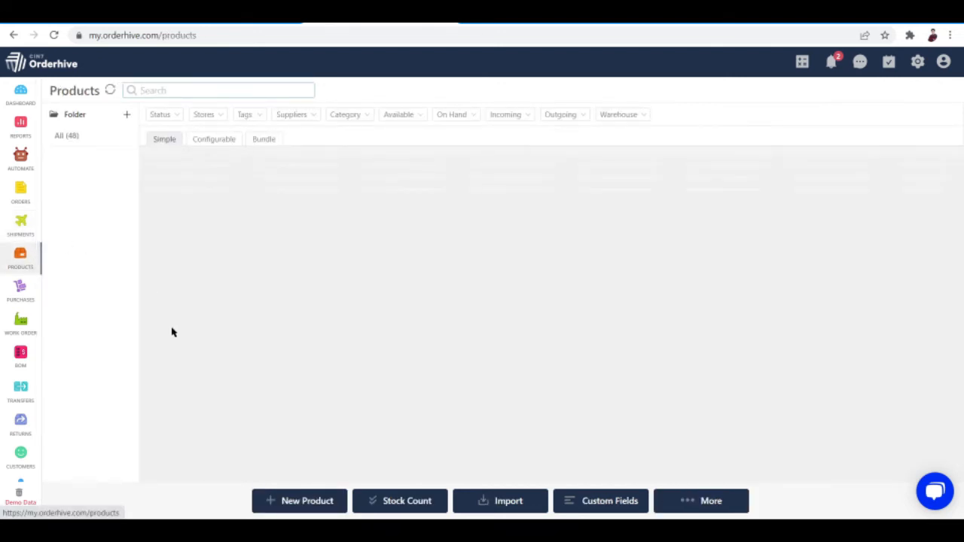
{"action": "left_click", "coordinate": [152, 263]}
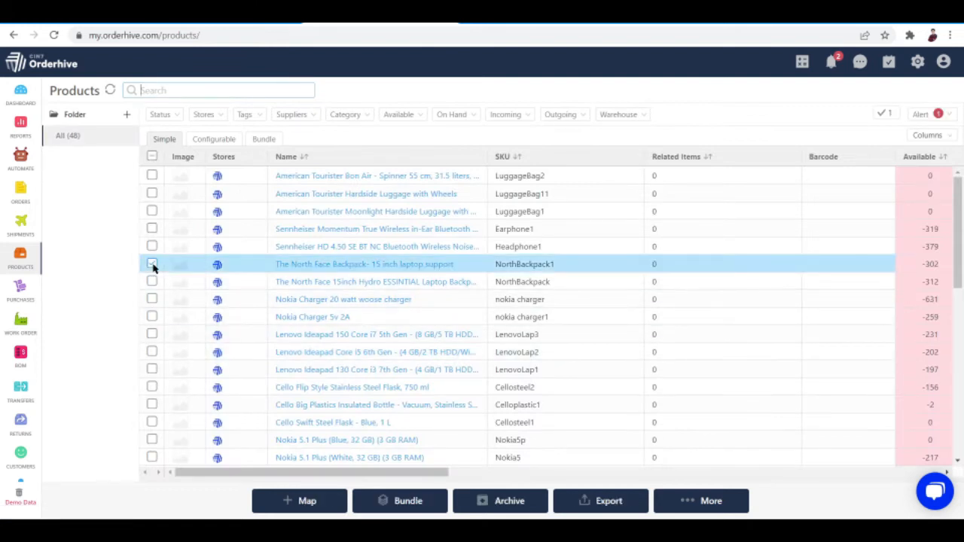
{"action": "left_click", "coordinate": [701, 501]}
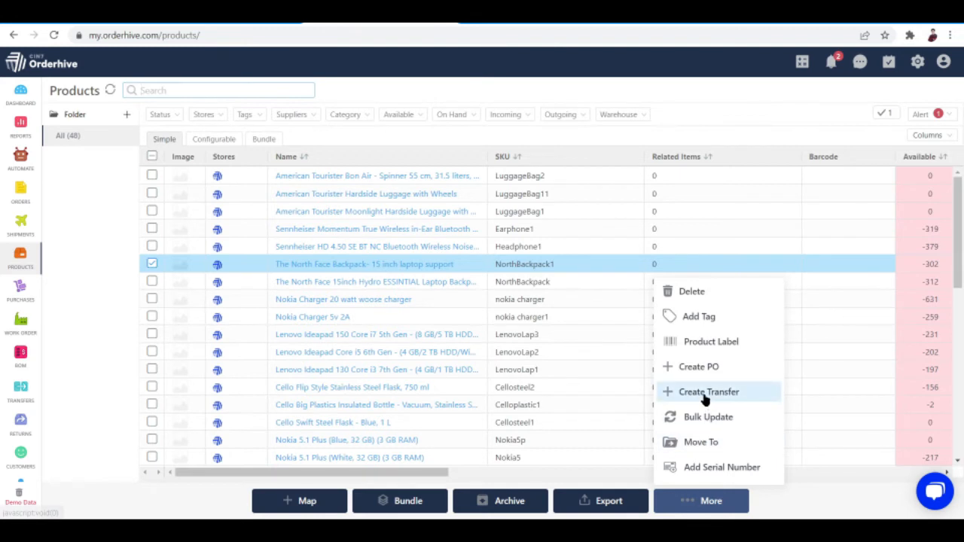
Create Transfer, opening a New Stock Transfer with NorthBackpack1, quantity 1
{"action": "left_click", "coordinate": [709, 392]}
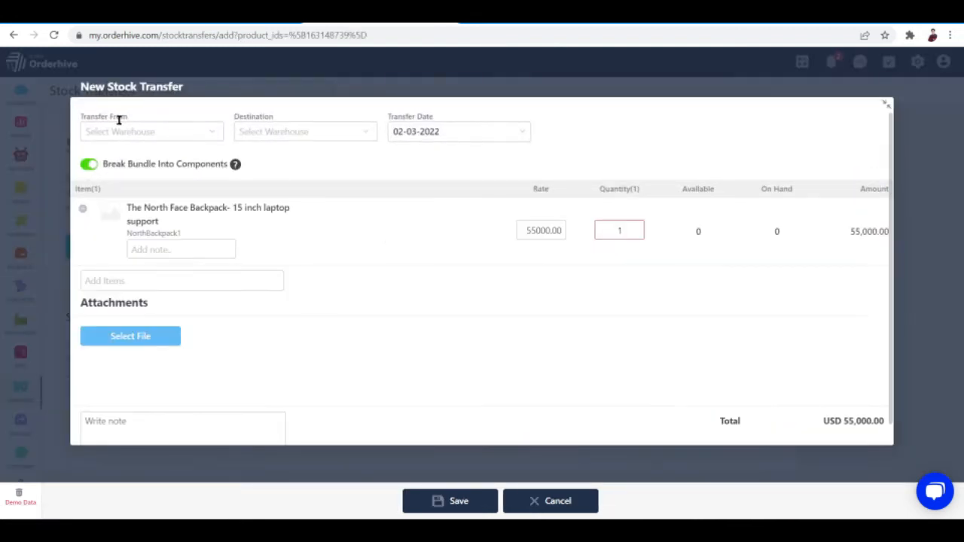
{"action": "mouse_move", "coordinate": [178, 132]}
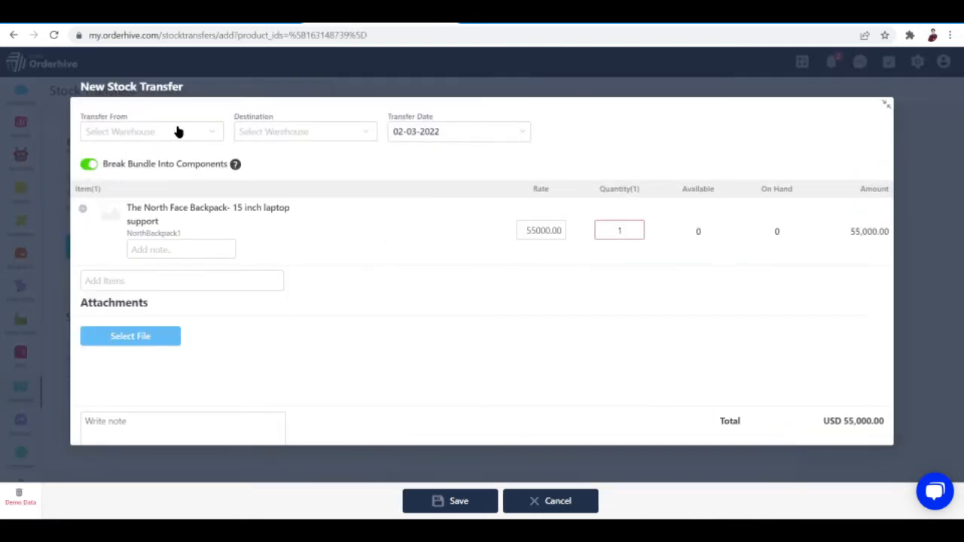
{"action": "mouse_move", "coordinate": [316, 137]}
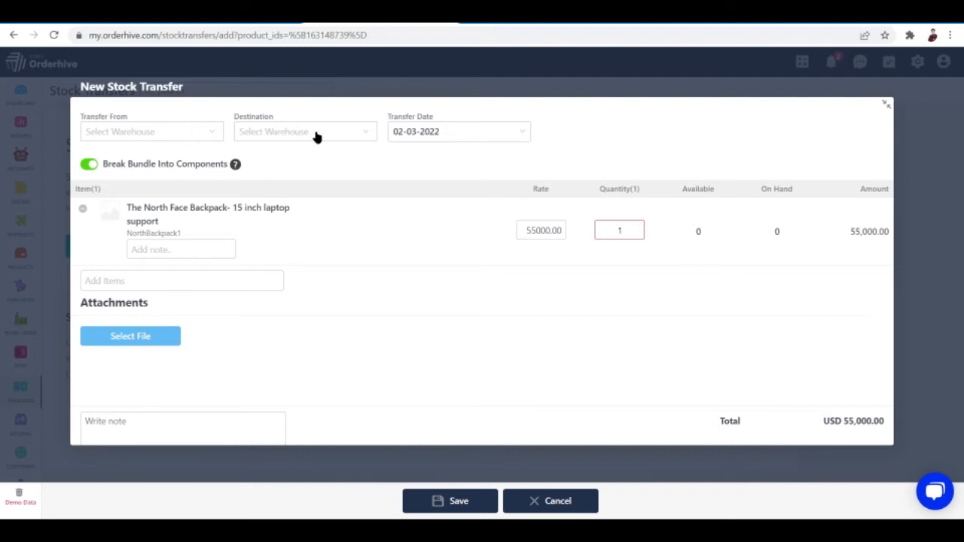
{"action": "mouse_move", "coordinate": [392, 144]}
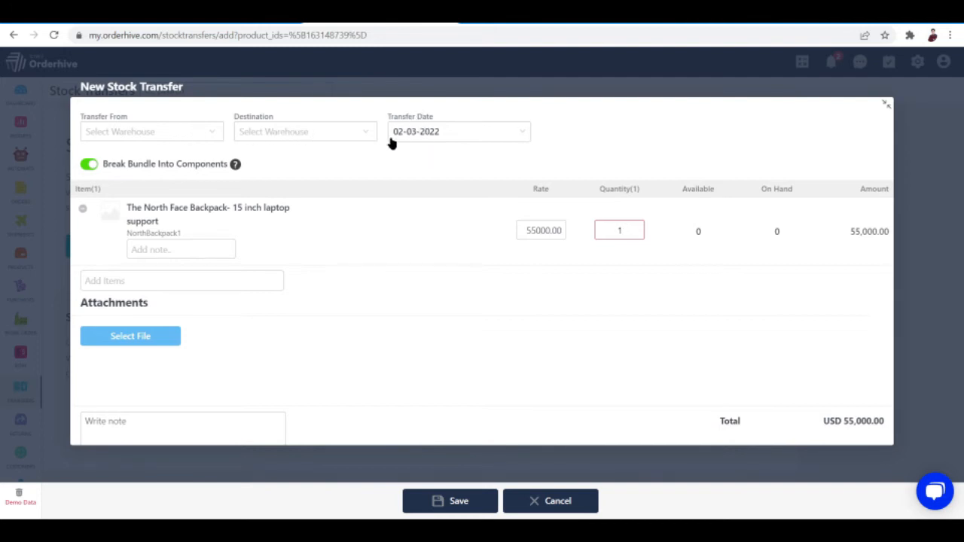
{"action": "mouse_move", "coordinate": [465, 122]}
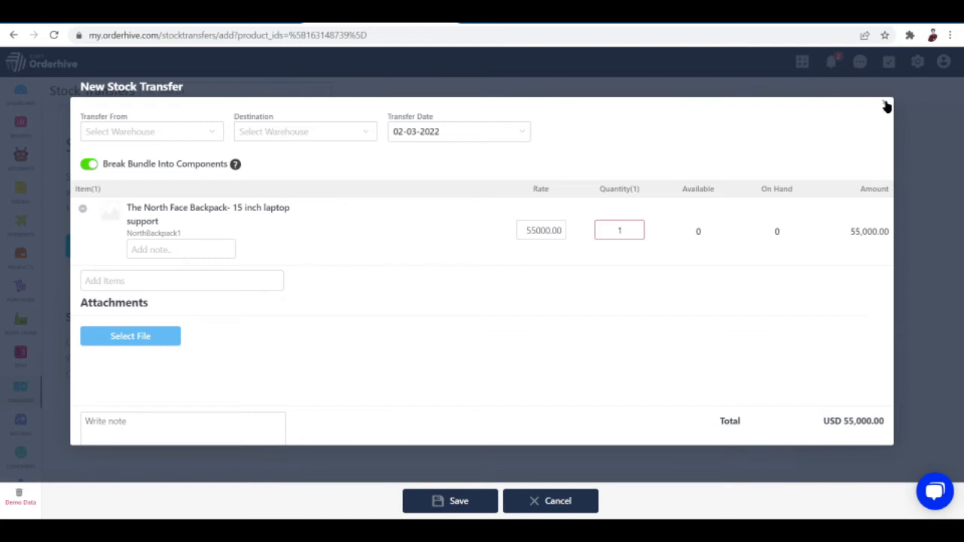
Close the unsaved New Stock Transfer, leaving the Stock Transfers overview
{"action": "left_click", "coordinate": [886, 106]}
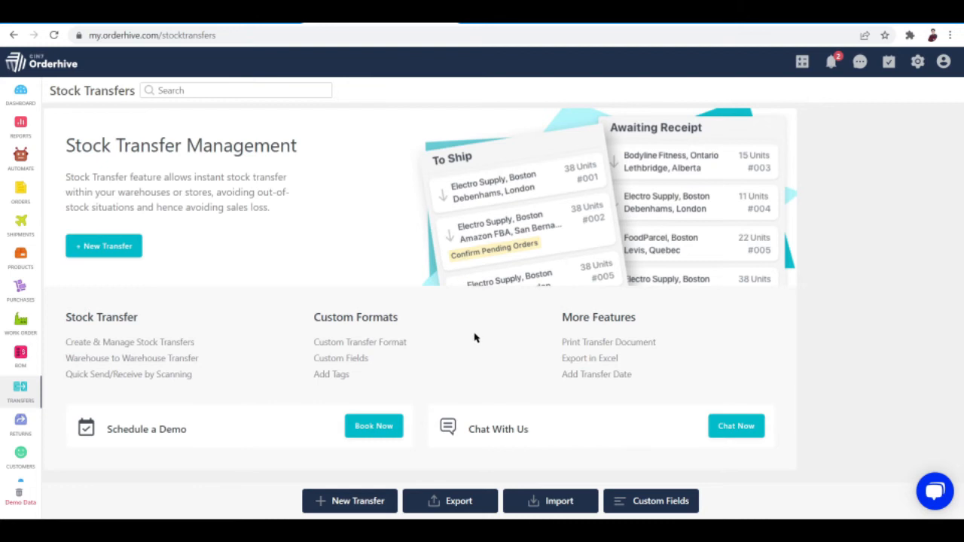
{"action": "mouse_move", "coordinate": [575, 294]}
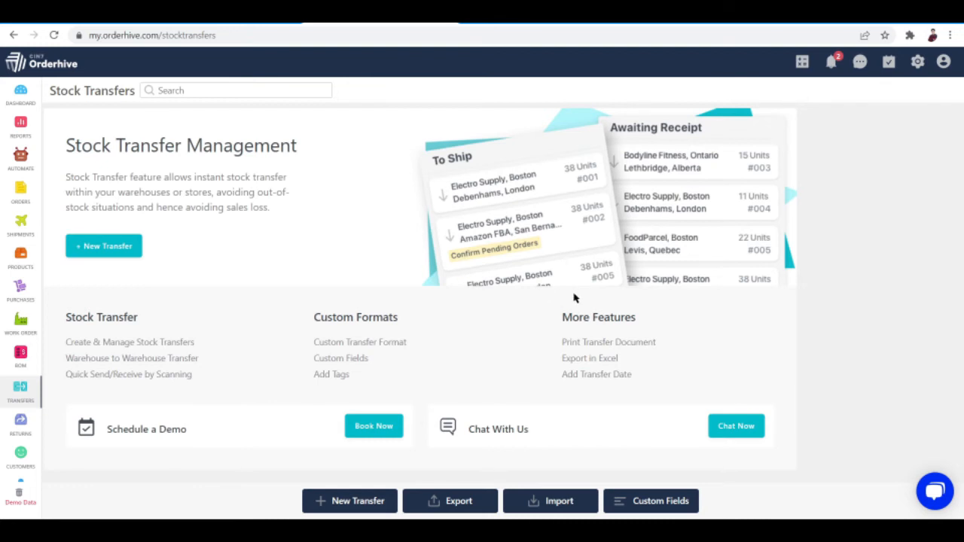
{"action": "mouse_move", "coordinate": [398, 234]}
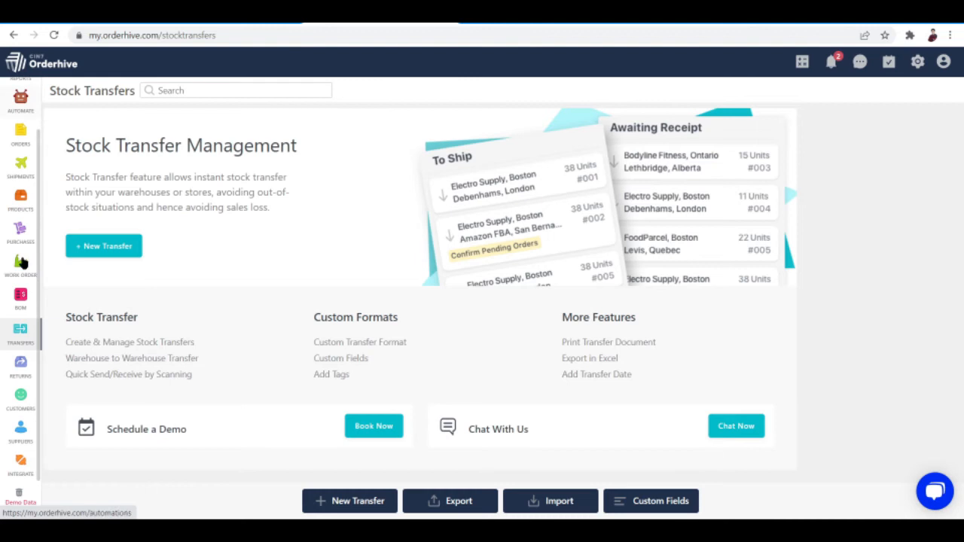
{"action": "mouse_move", "coordinate": [20, 460]}
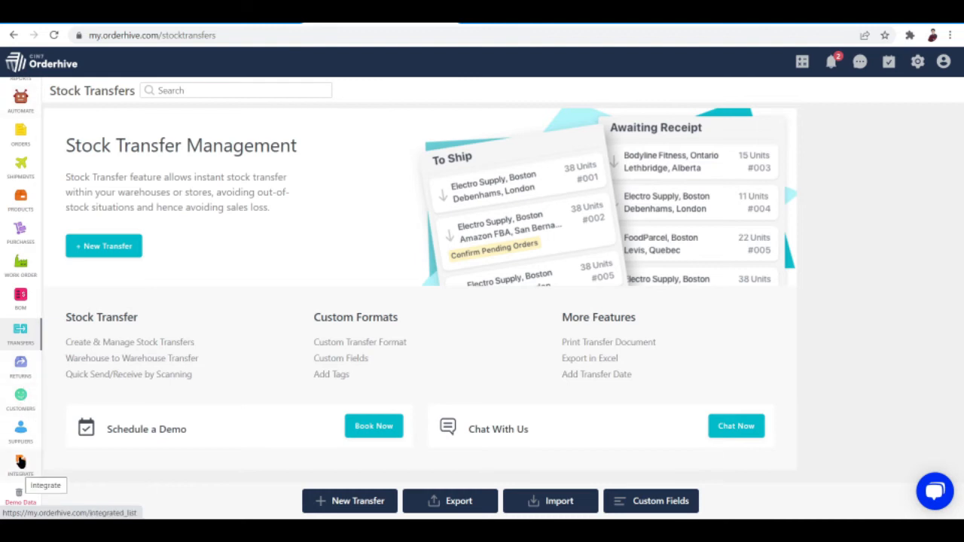
Browse the Integrations catalogue and start Adding Etsy at step 1 of 2
{"action": "left_click", "coordinate": [20, 463]}
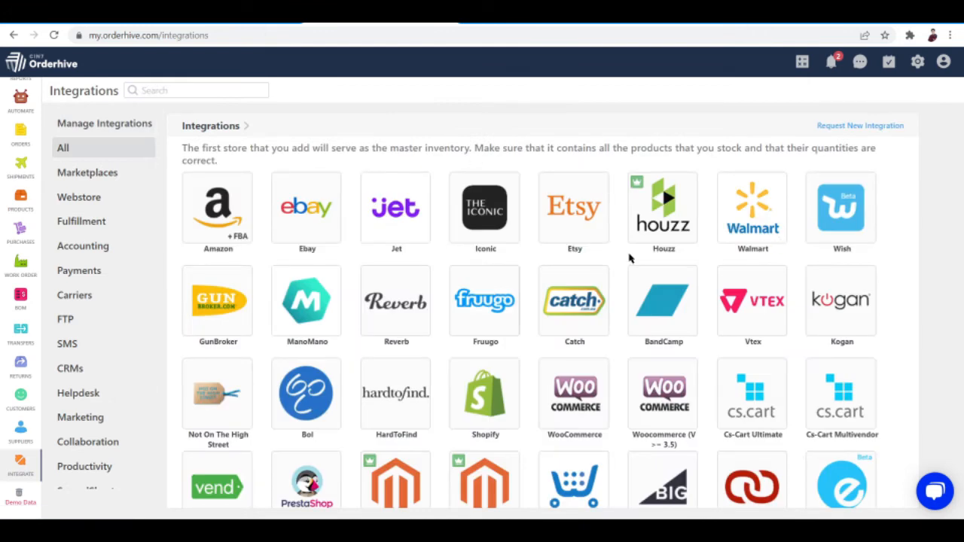
{"action": "scroll", "scroll_direction": "down", "scroll_amount": 3}
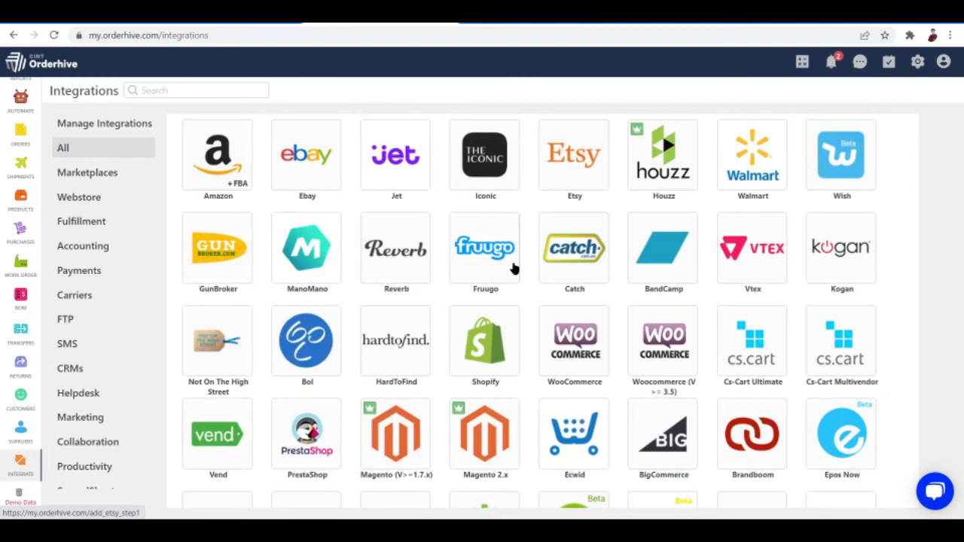
{"action": "left_click", "coordinate": [574, 154]}
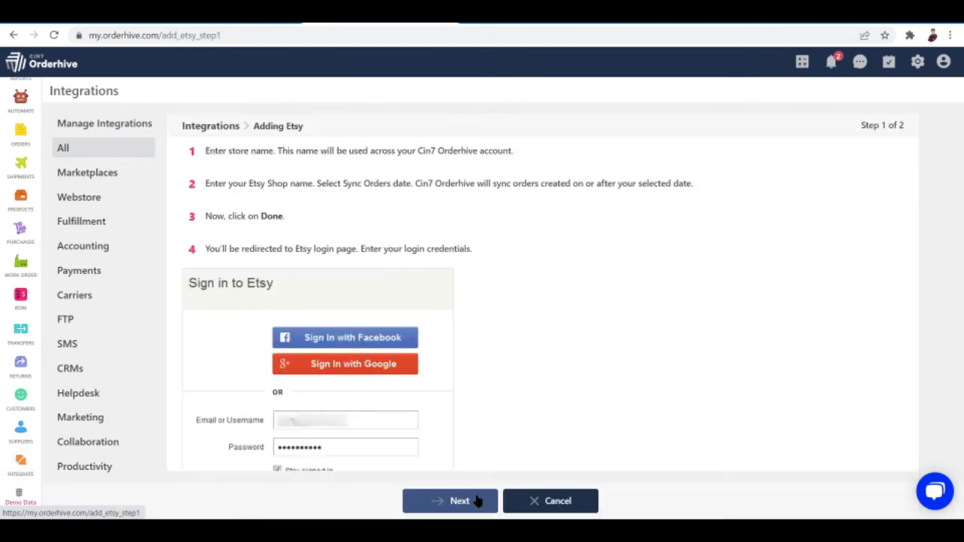
{"action": "left_click", "coordinate": [450, 501]}
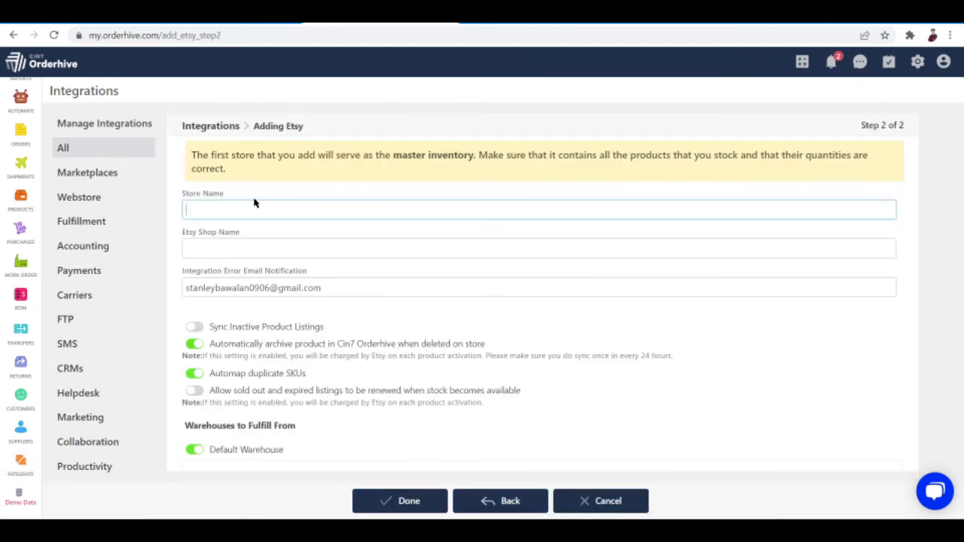
{"action": "mouse_move", "coordinate": [13, 35]}
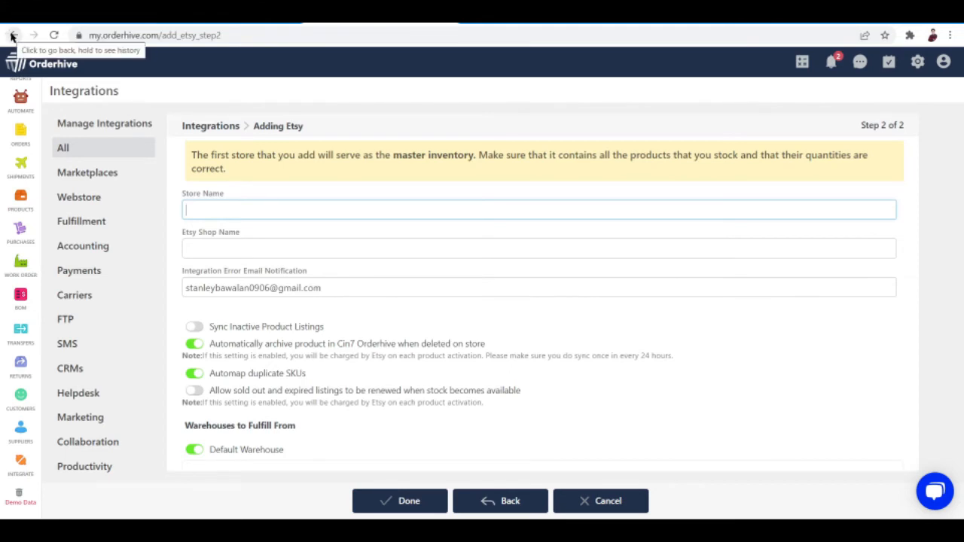
{"action": "scroll", "scroll_direction": "down", "scroll_amount": 3}
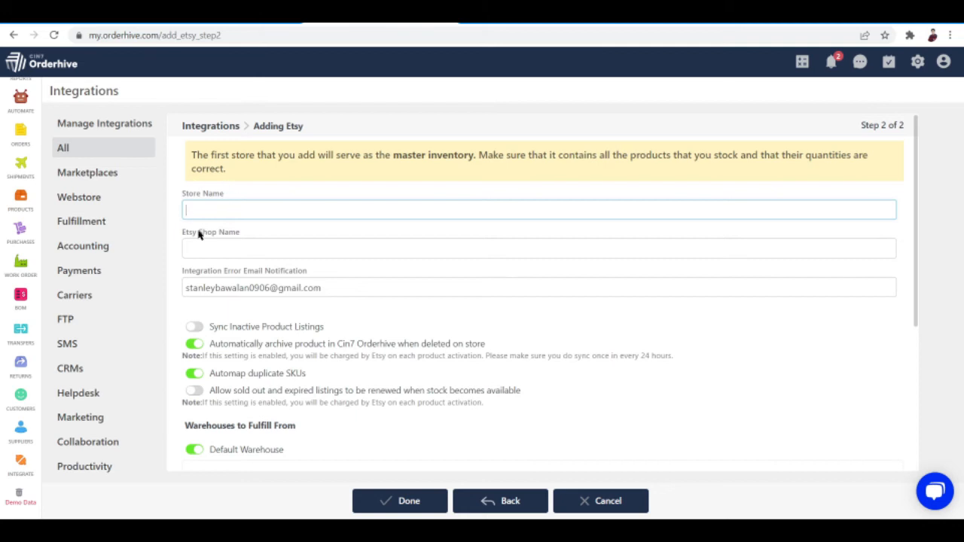
{"action": "mouse_move", "coordinate": [179, 267]}
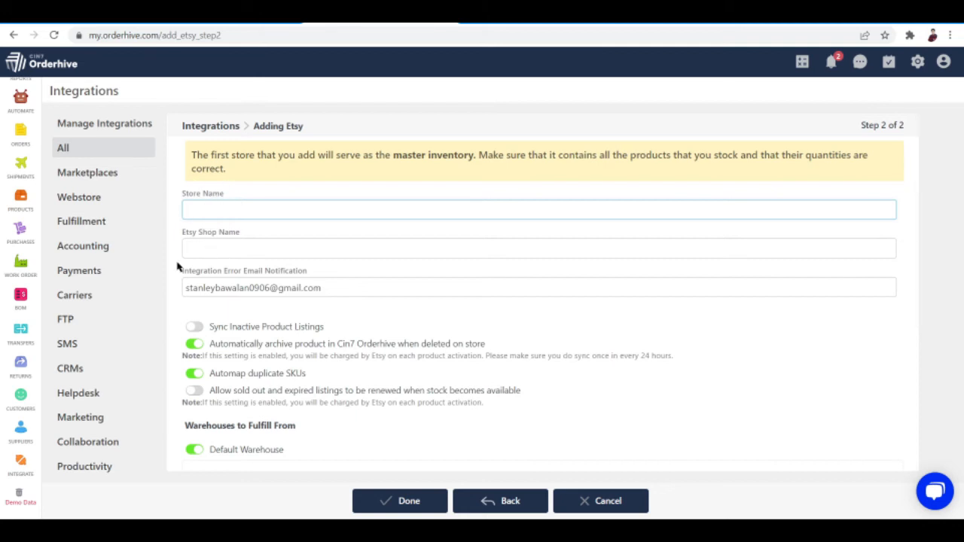
{"action": "scroll", "scroll_direction": "down", "scroll_amount": 3}
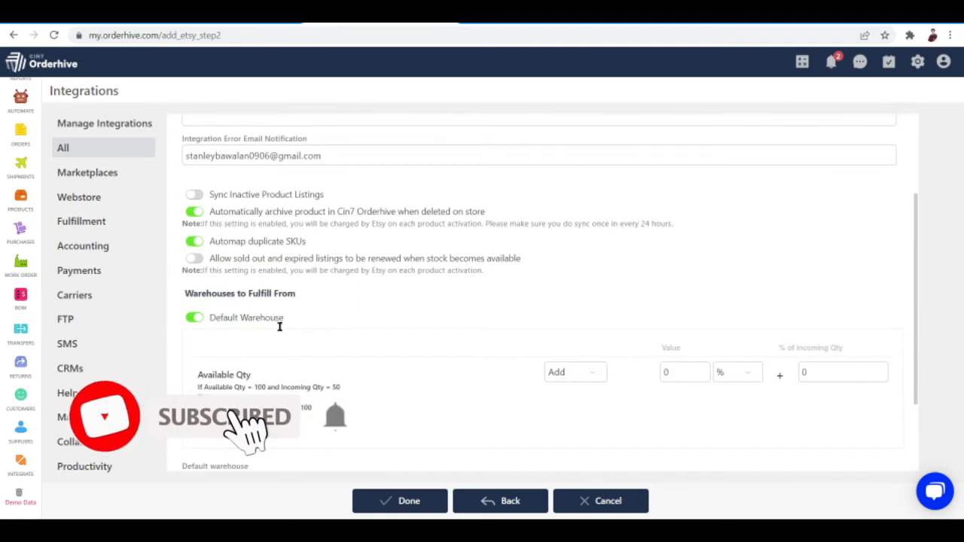
{"action": "scroll", "scroll_direction": "down", "scroll_amount": 3}
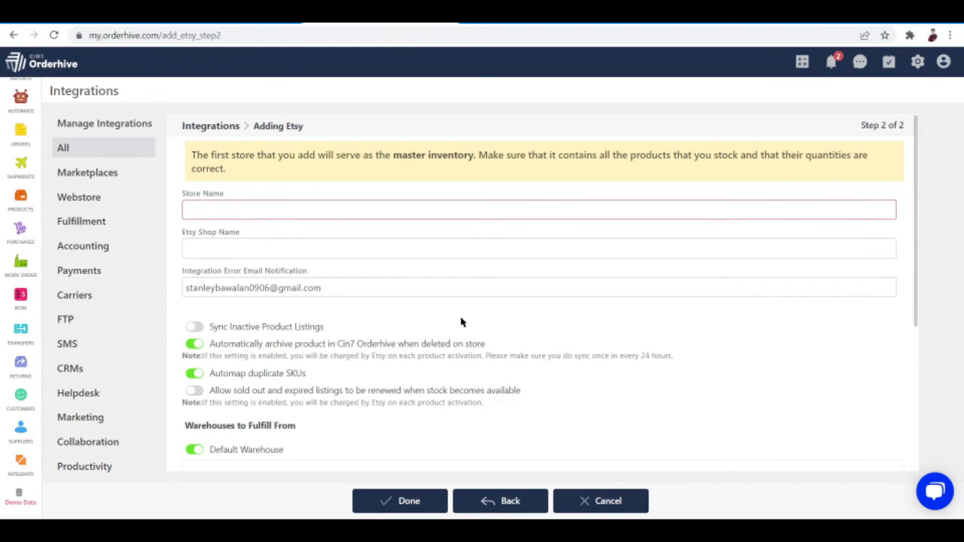
{"action": "scroll", "scroll_direction": "down", "scroll_amount": 3}
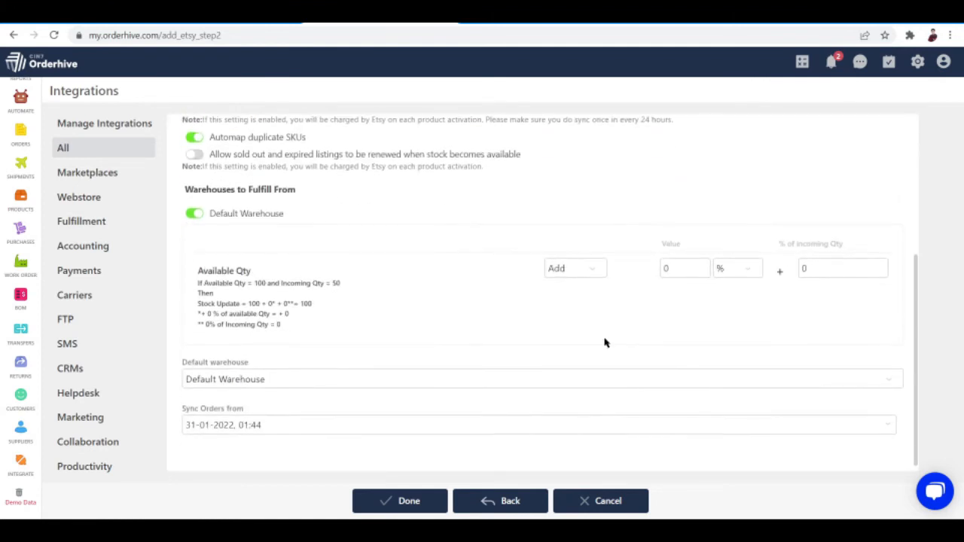
{"action": "left_click", "coordinate": [401, 501]}
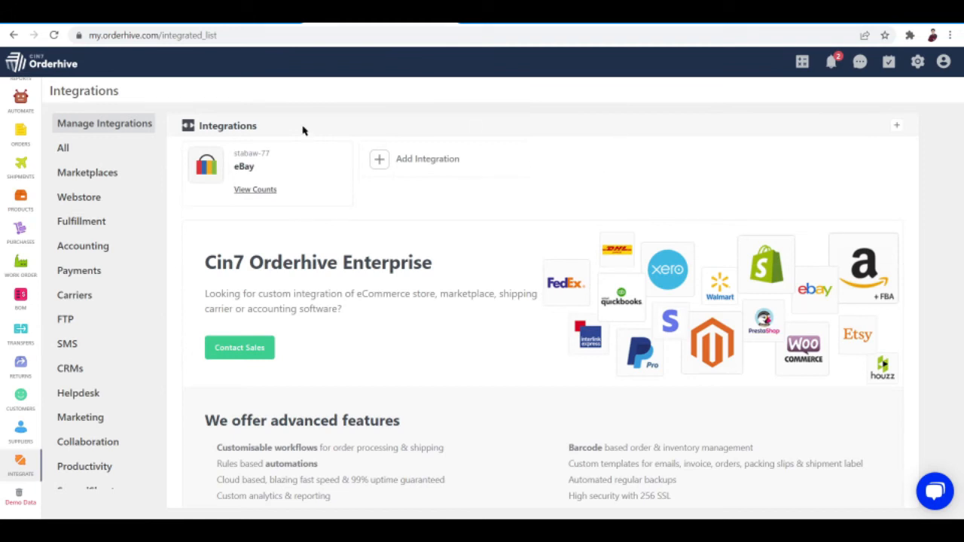
{"action": "mouse_move", "coordinate": [407, 183]}
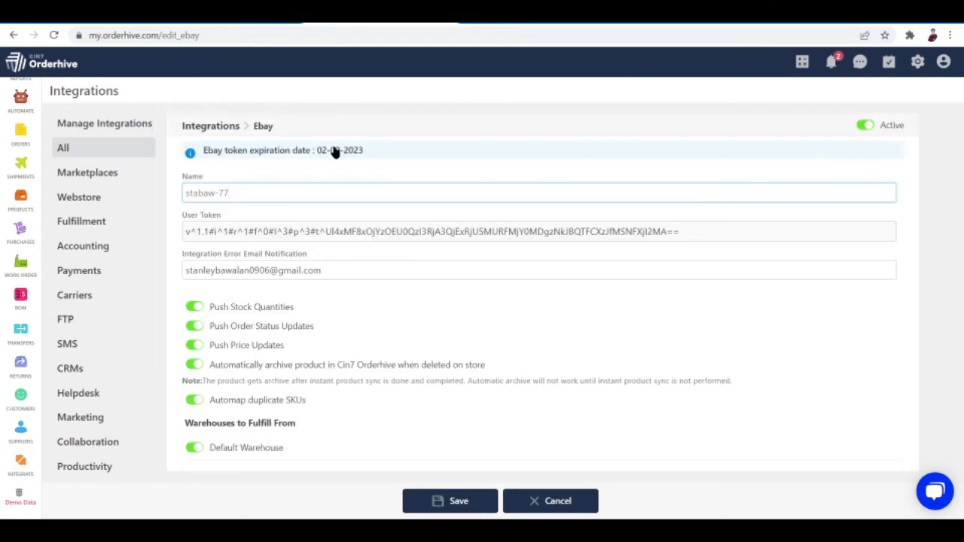
{"action": "scroll", "scroll_direction": "down", "scroll_amount": 3}
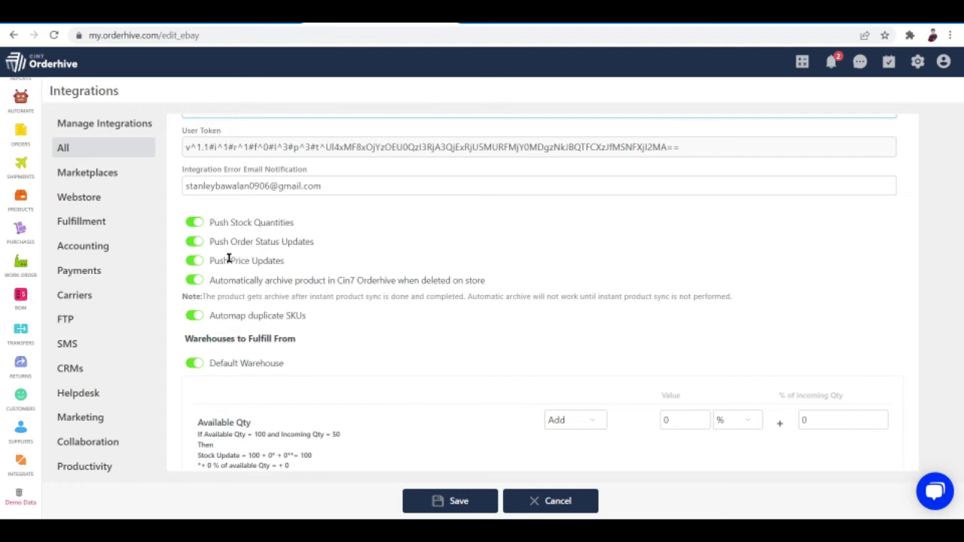
{"action": "mouse_move", "coordinate": [315, 276]}
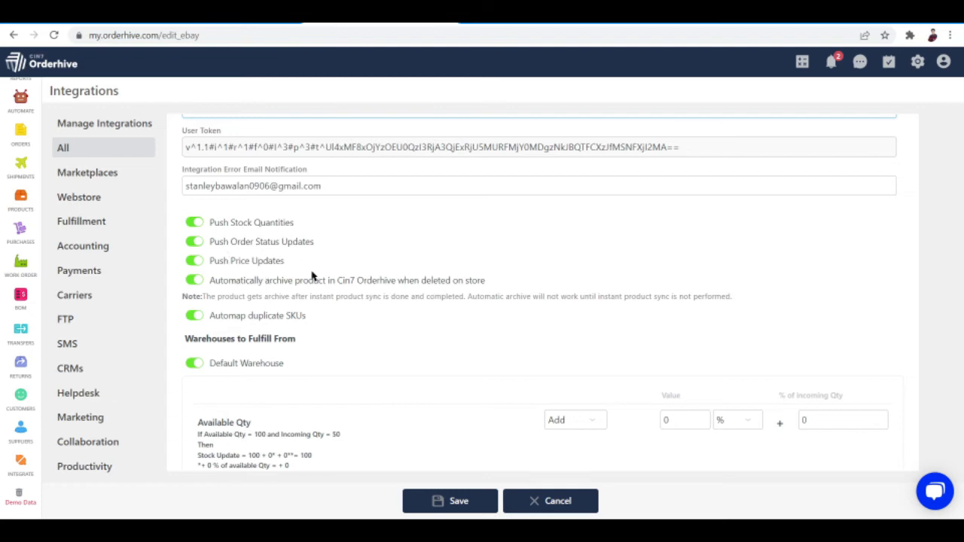
{"action": "scroll", "scroll_direction": "down", "scroll_amount": 3}
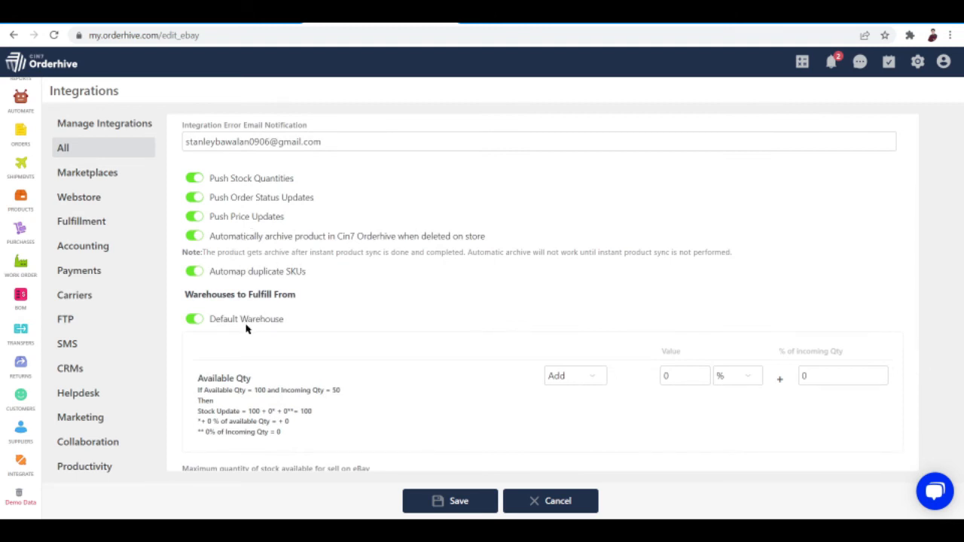
{"action": "mouse_move", "coordinate": [382, 396]}
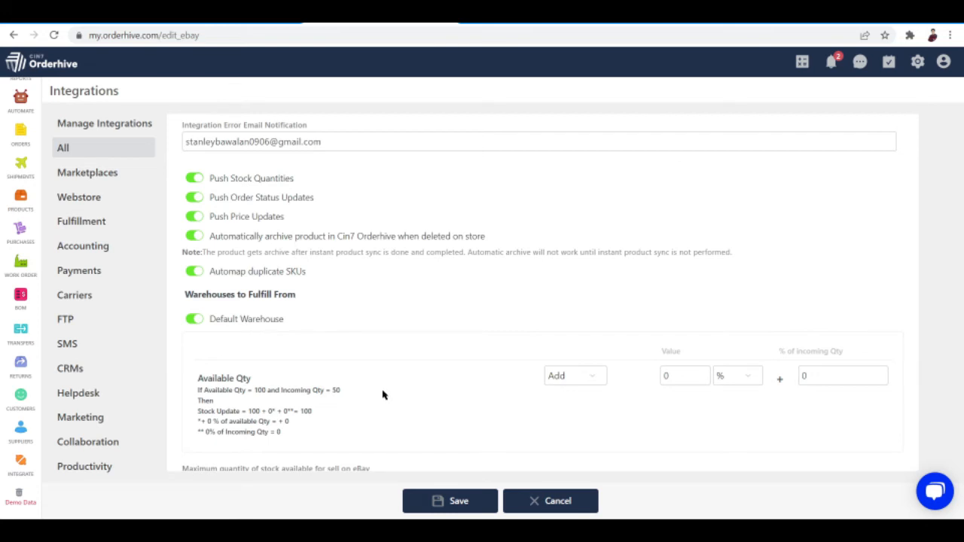
{"action": "mouse_move", "coordinate": [269, 359]}
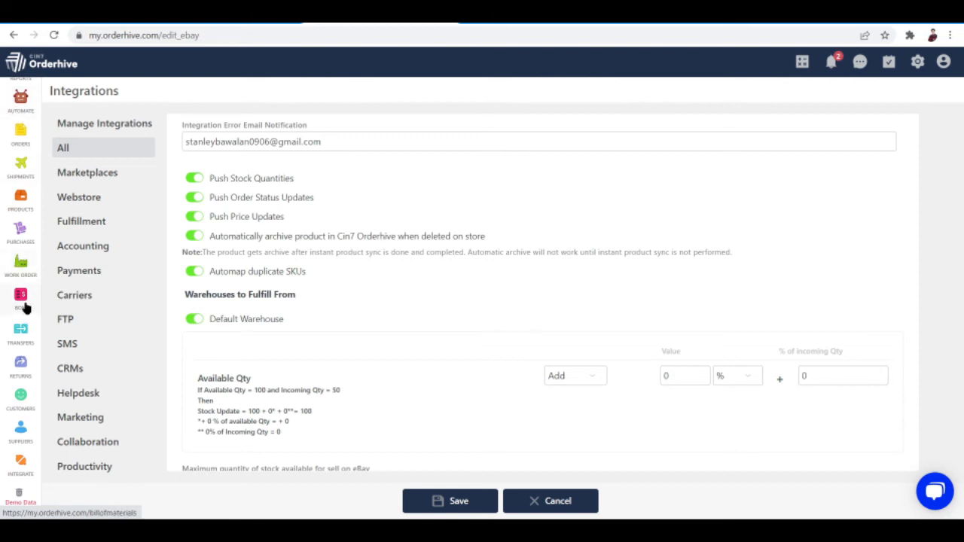
Visit the Bill Of Materials page, then the Stock Transfers overview
{"action": "left_click", "coordinate": [21, 301]}
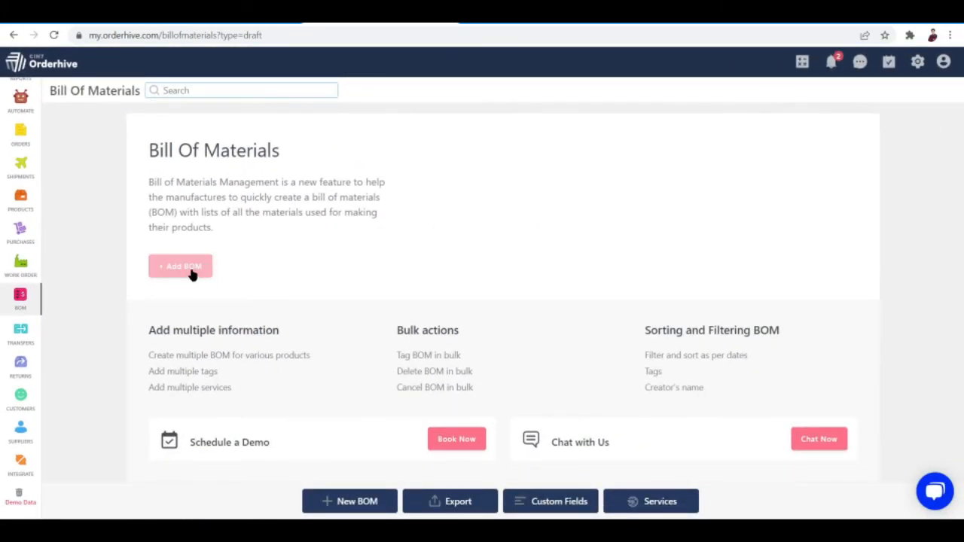
{"action": "mouse_move", "coordinate": [39, 337]}
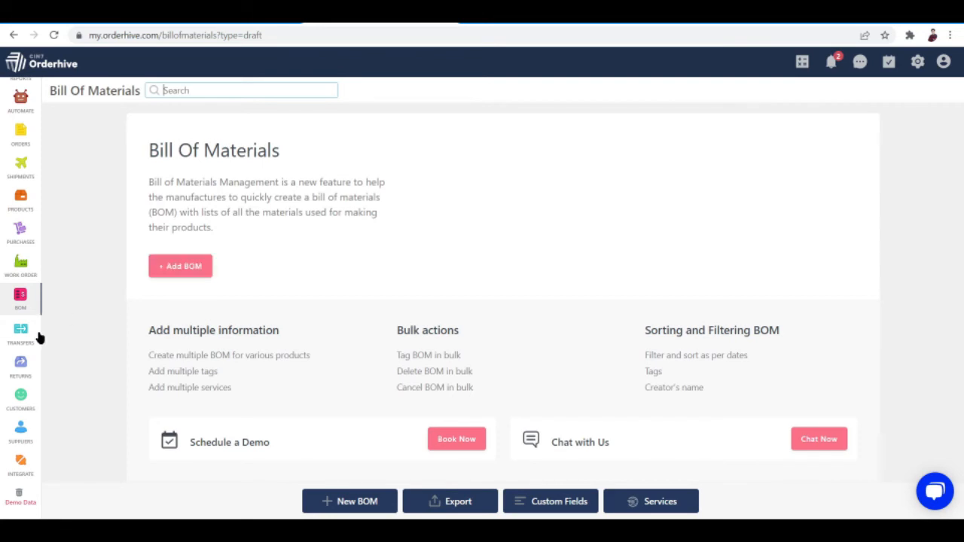
{"action": "left_click", "coordinate": [20, 332]}
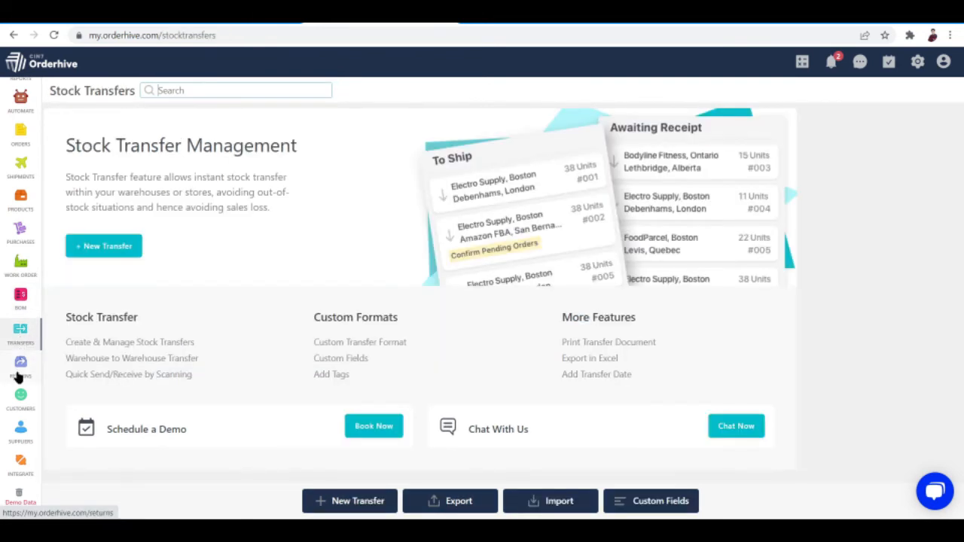
Visit the Returns overview, then the Work Order Management overview
{"action": "left_click", "coordinate": [20, 369]}
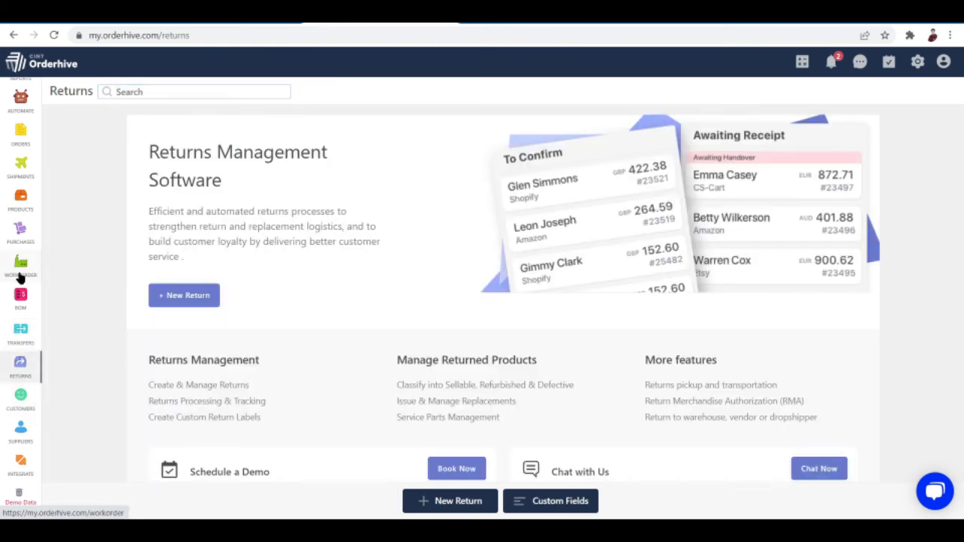
{"action": "left_click", "coordinate": [21, 264]}
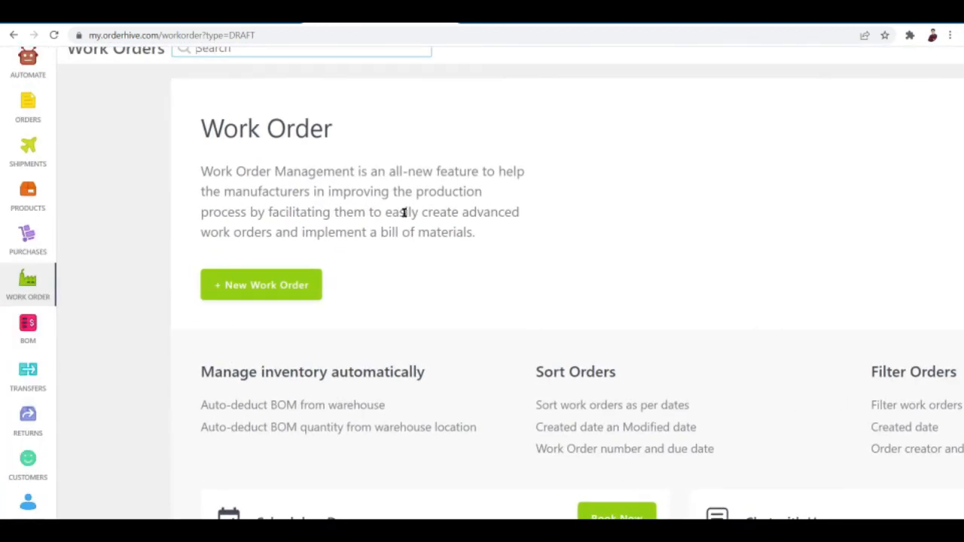
{"action": "mouse_move", "coordinate": [361, 199]}
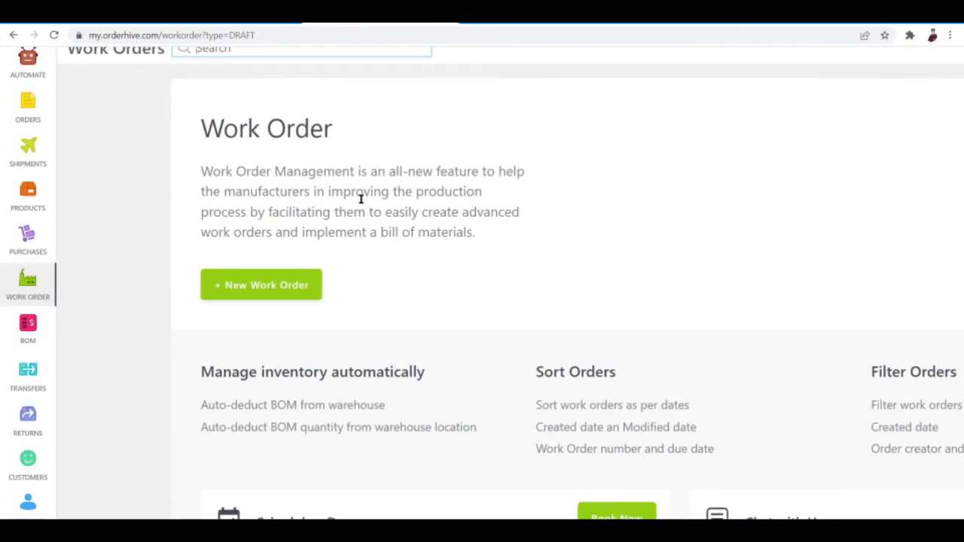
{"action": "mouse_move", "coordinate": [451, 171]}
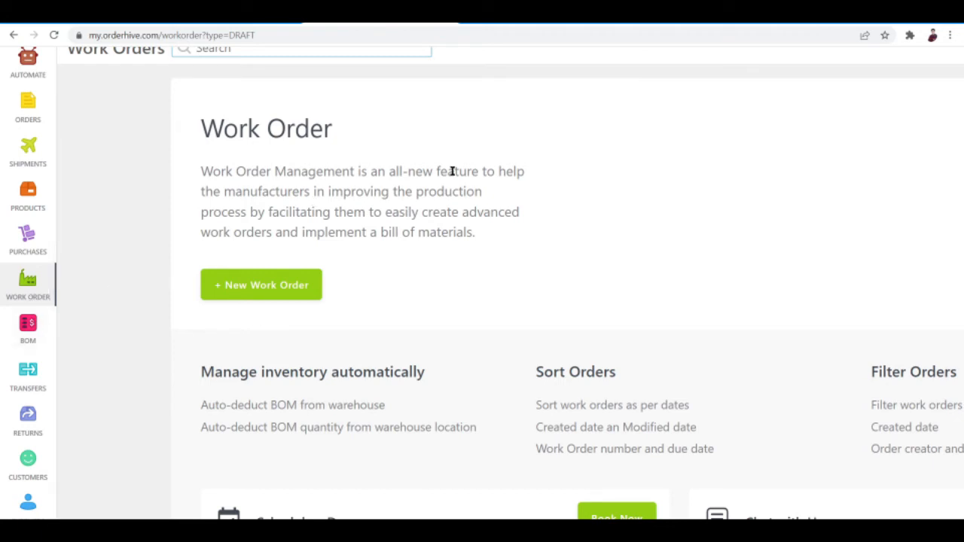
{"action": "mouse_move", "coordinate": [369, 276]}
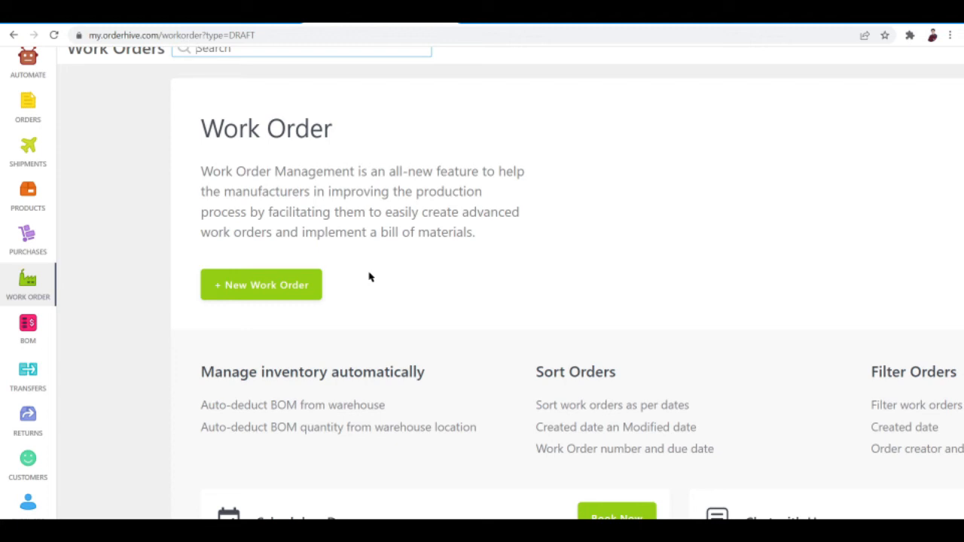
{"action": "mouse_move", "coordinate": [149, 202]}
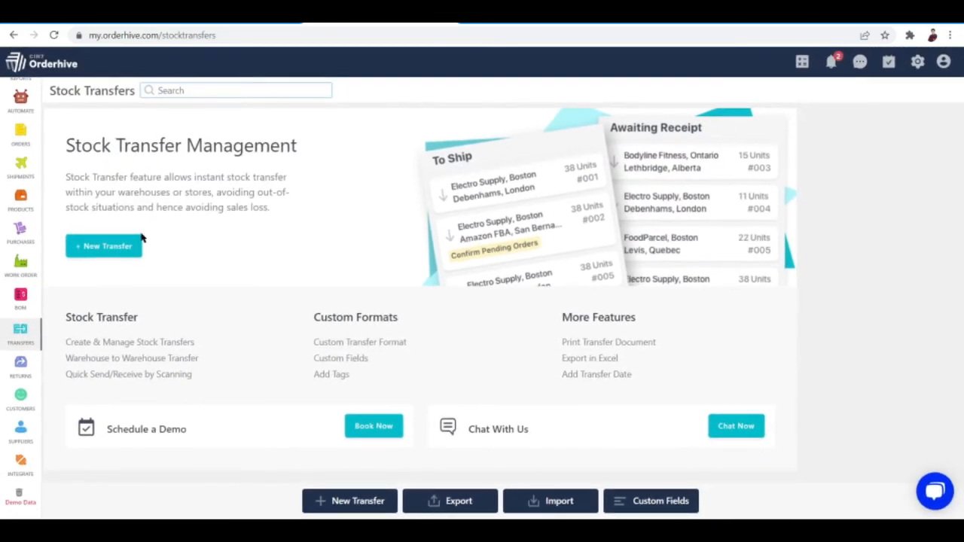
{"action": "mouse_move", "coordinate": [58, 314]}
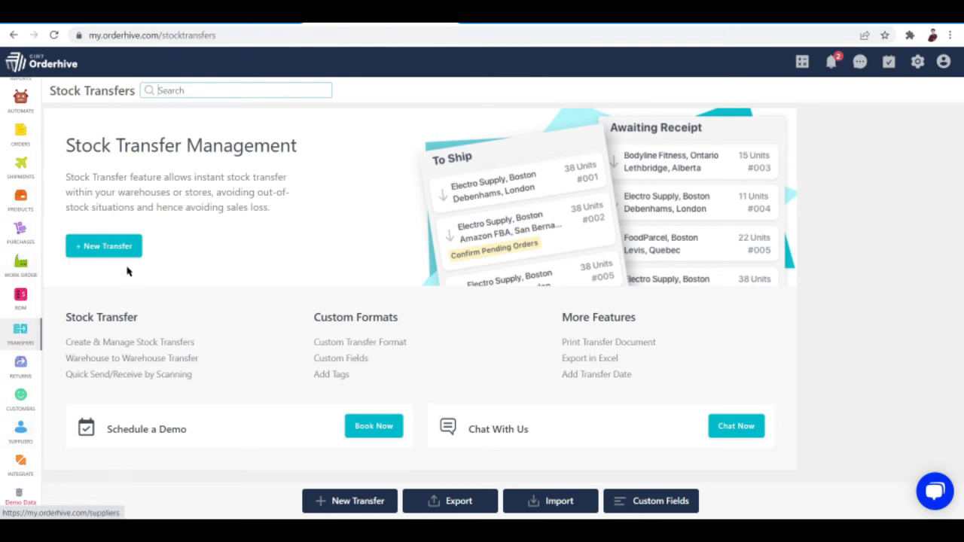
{"action": "mouse_move", "coordinate": [21, 199]}
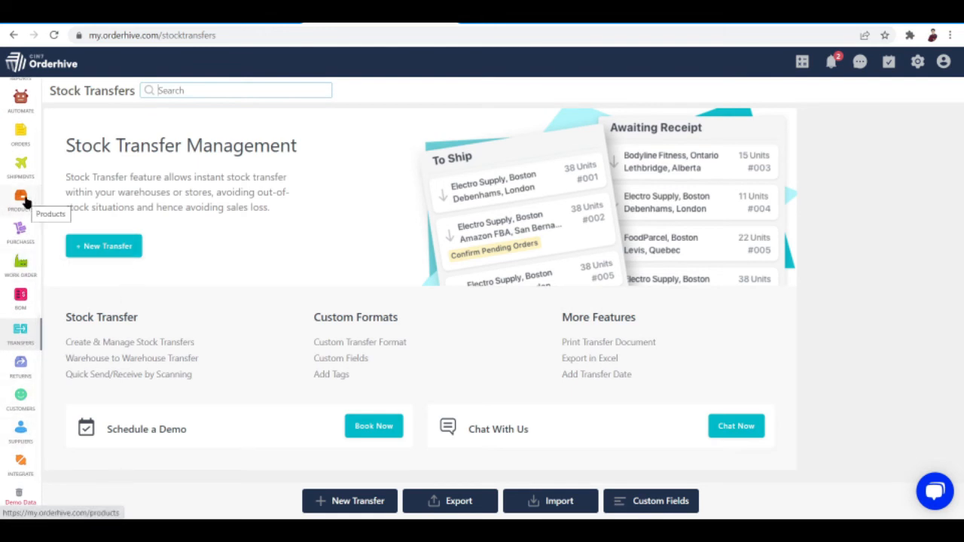
Glance at the Products list and return to the Stock Transfers overview
{"action": "left_click", "coordinate": [21, 198]}
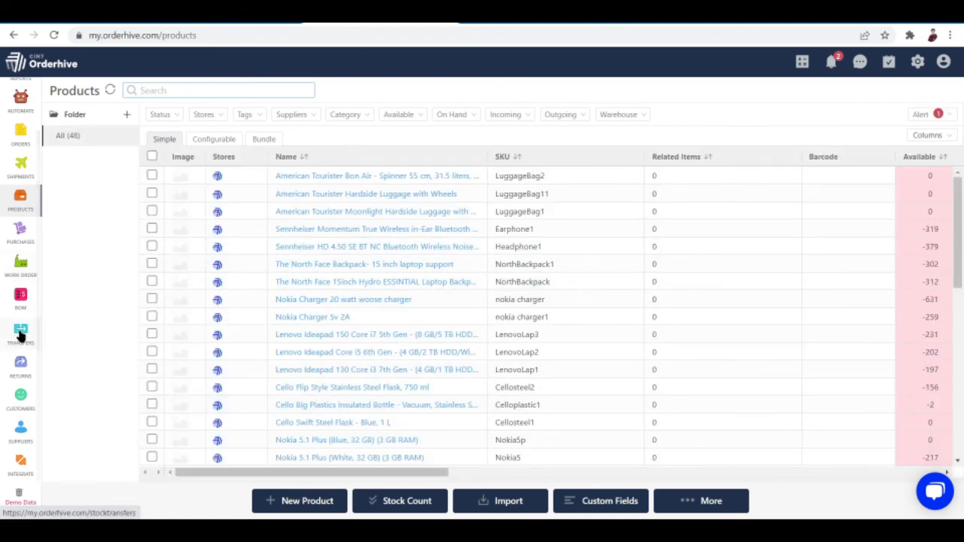
{"action": "left_click", "coordinate": [21, 336]}
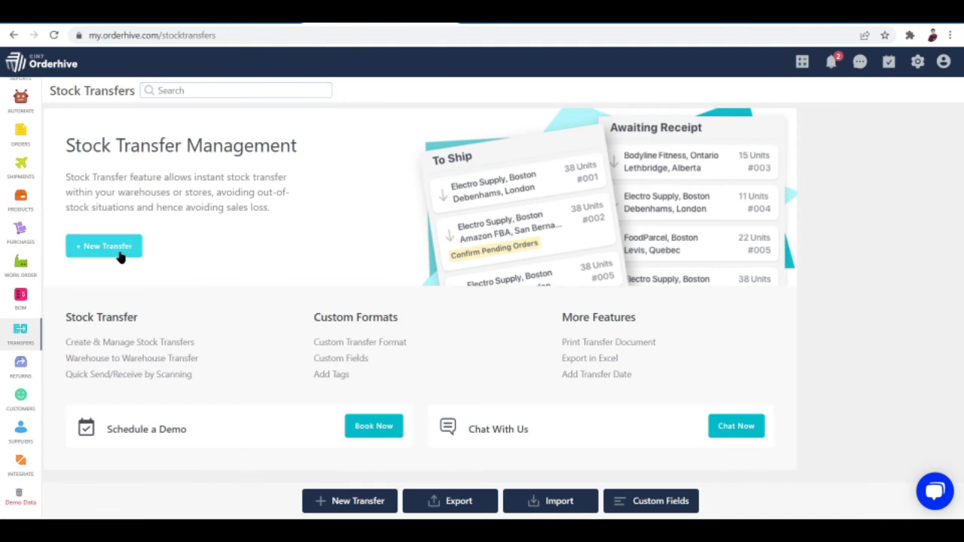
Open a blank New Stock Transfer form and close it unsaved, back to the Stock Transfers overview
{"action": "left_click", "coordinate": [103, 247]}
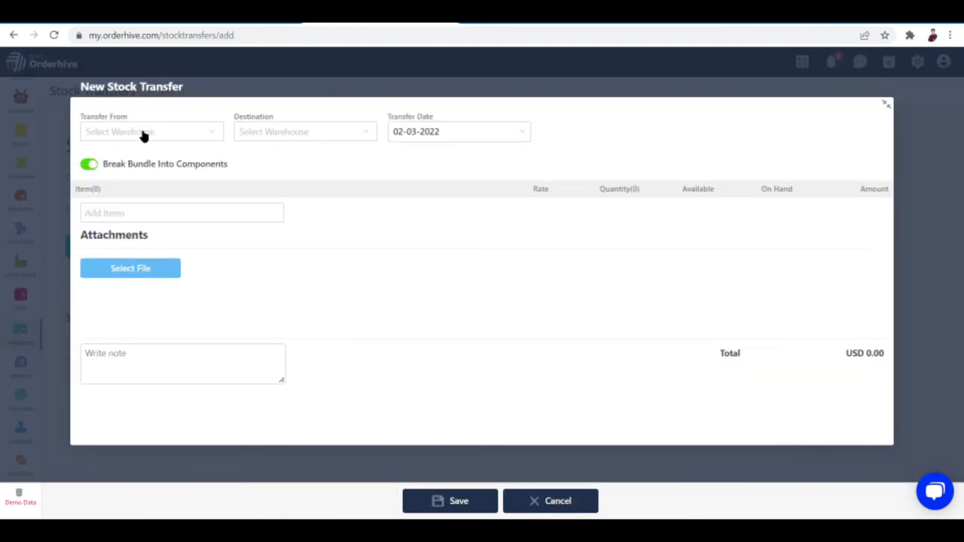
{"action": "mouse_move", "coordinate": [39, 218]}
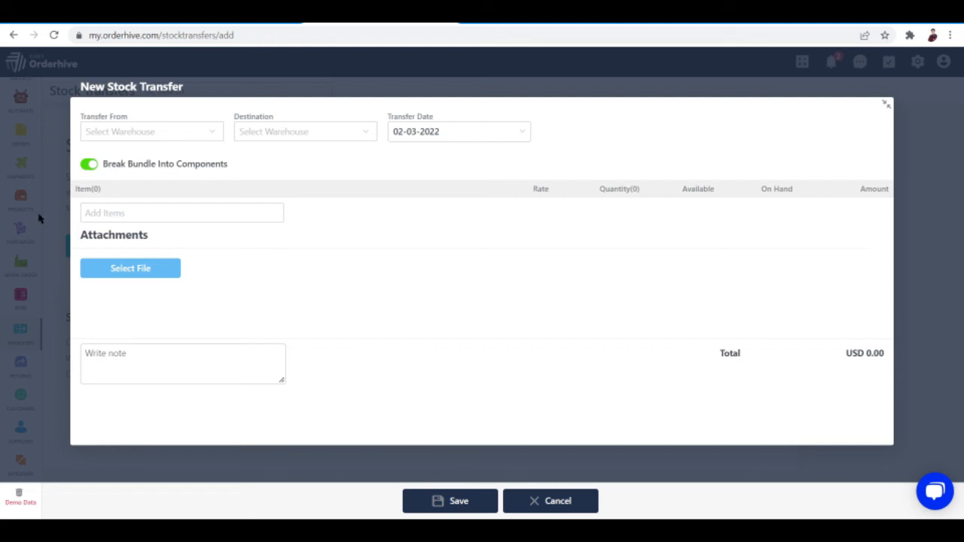
{"action": "mouse_move", "coordinate": [56, 229]}
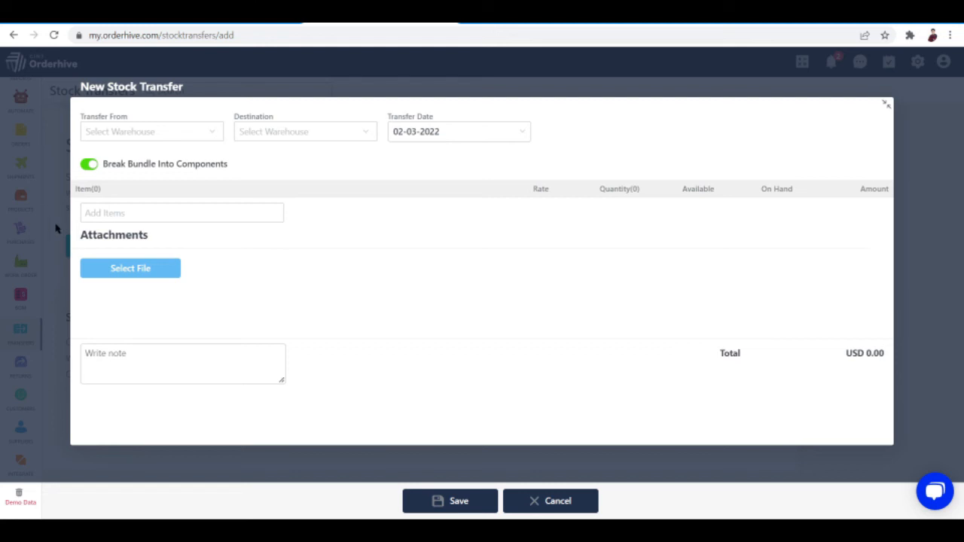
{"action": "mouse_move", "coordinate": [888, 108]}
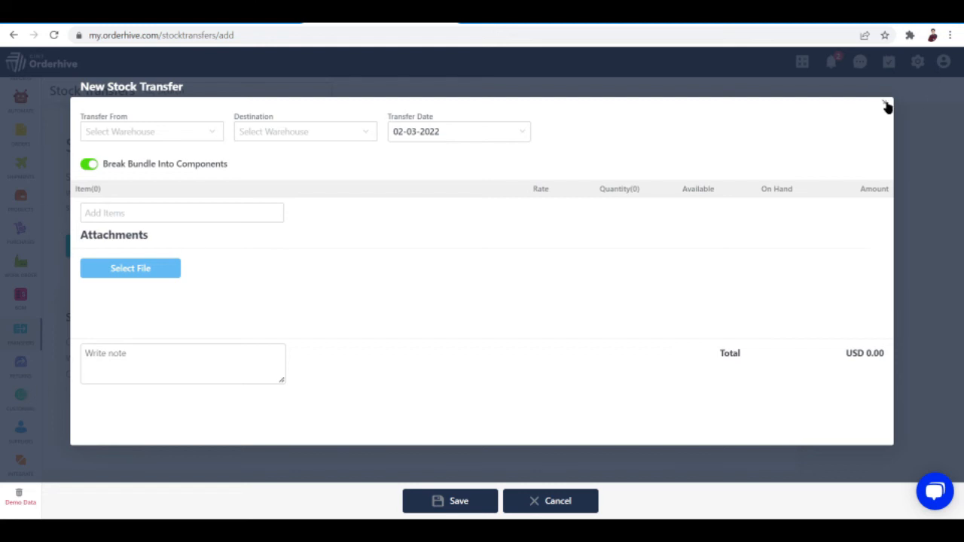
{"action": "left_click", "coordinate": [886, 105]}
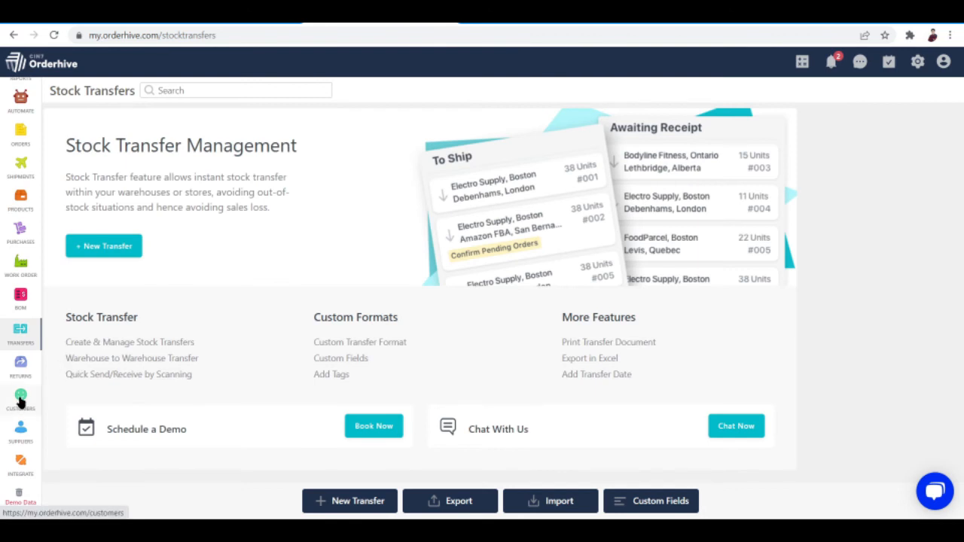
Browse the Customers list from the sidebar, then switch to the Suppliers list
{"action": "left_click", "coordinate": [21, 399]}
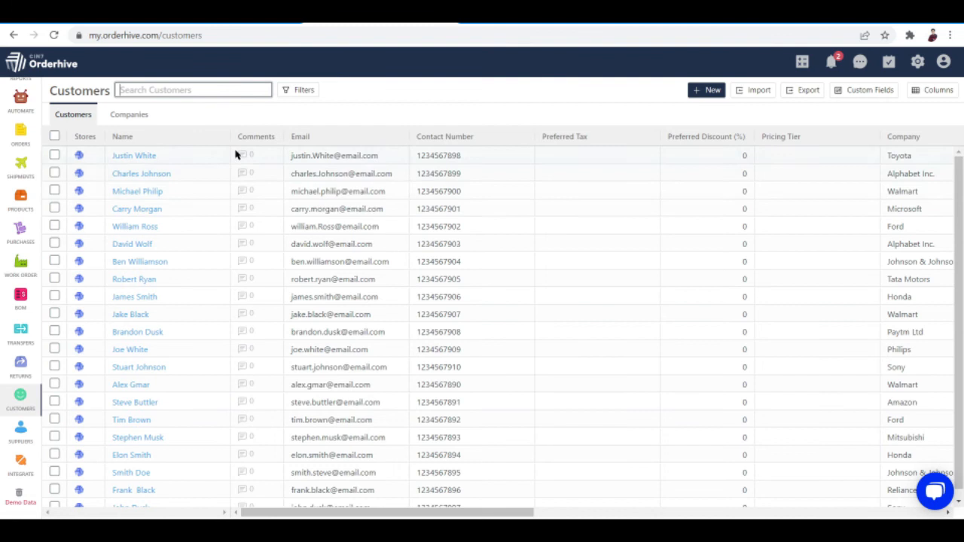
{"action": "mouse_move", "coordinate": [277, 155]}
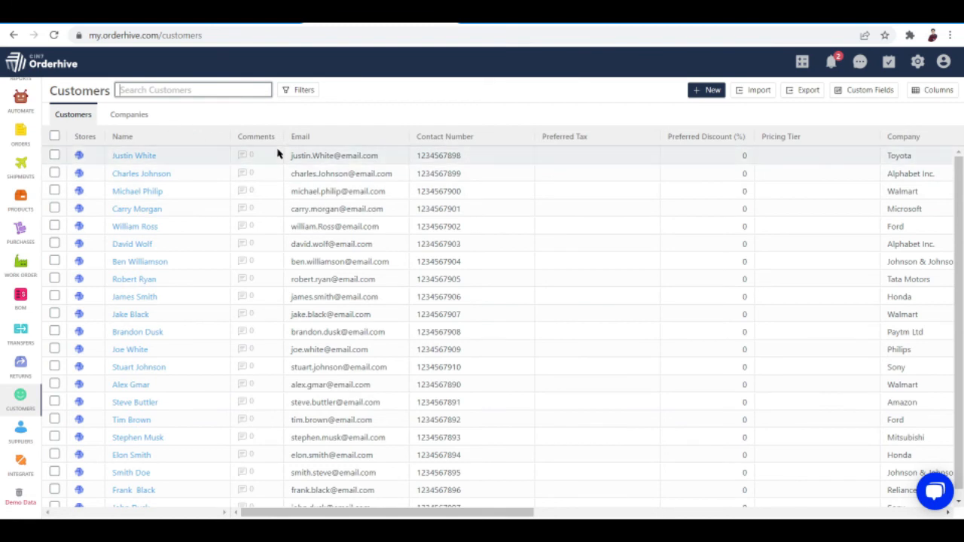
{"action": "mouse_move", "coordinate": [476, 148]}
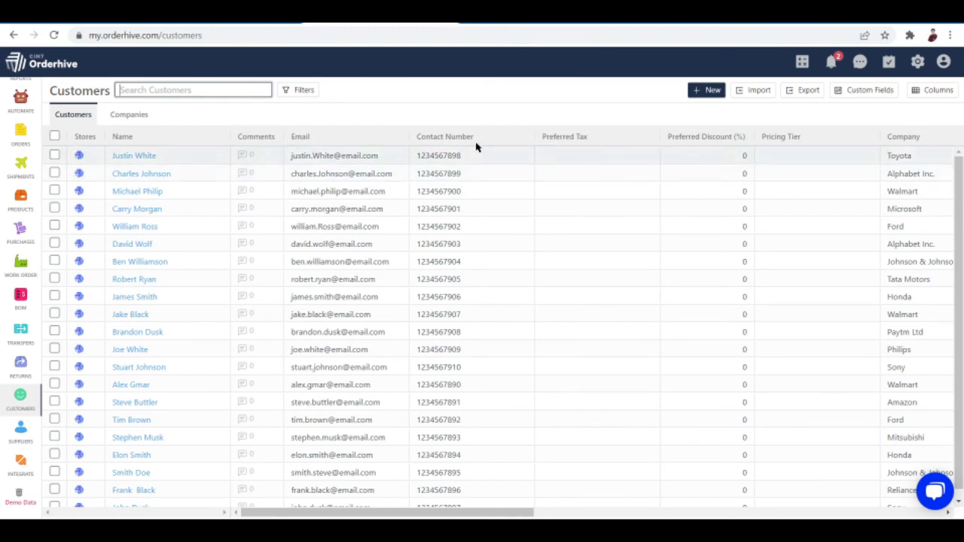
{"action": "mouse_move", "coordinate": [661, 153]}
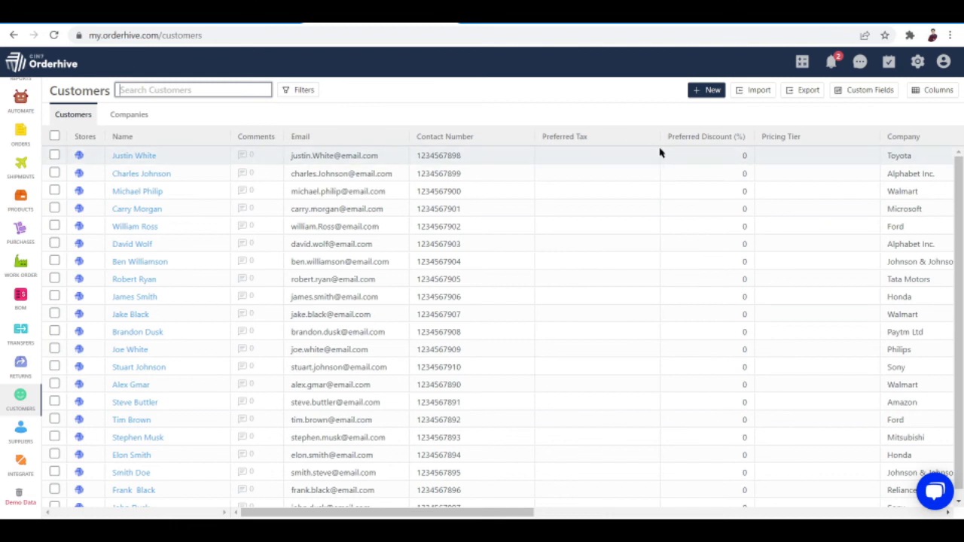
{"action": "mouse_move", "coordinate": [809, 149]}
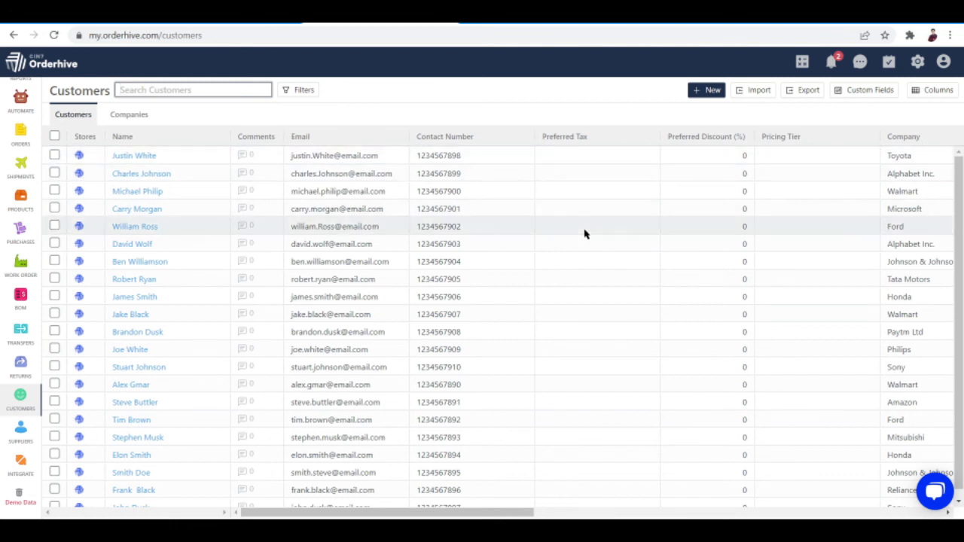
{"action": "mouse_move", "coordinate": [486, 316]}
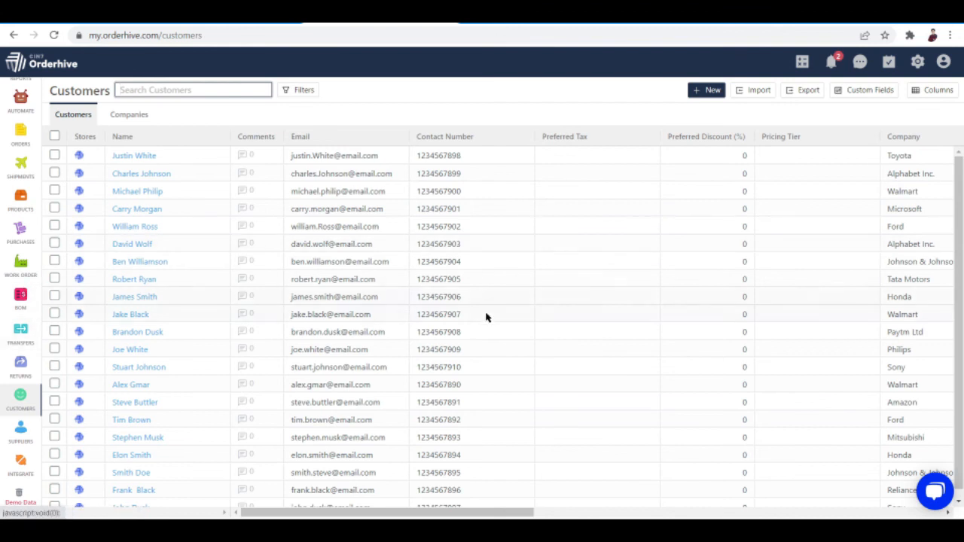
{"action": "left_click", "coordinate": [21, 429]}
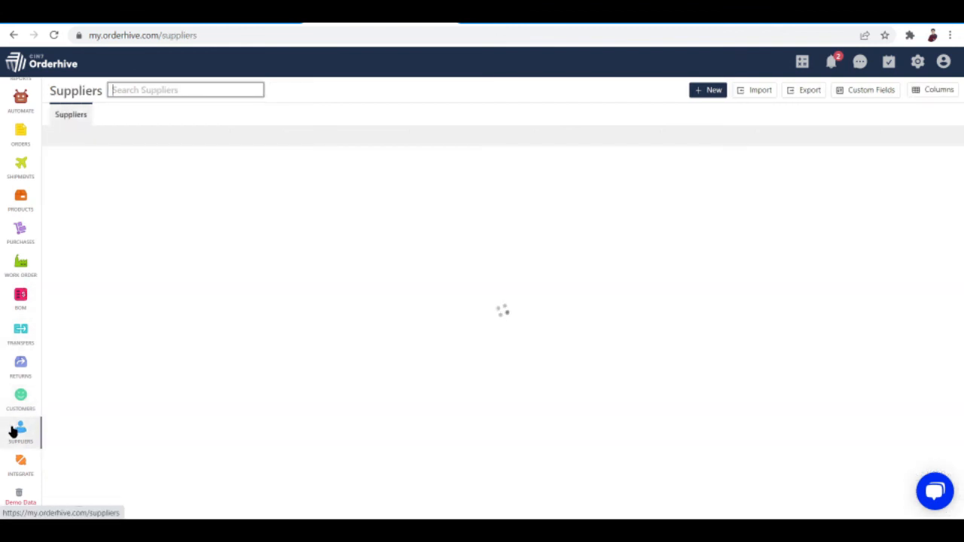
View the Suppliers table with contact details, then go to Automate in the sidebar
{"action": "left_click", "coordinate": [20, 430]}
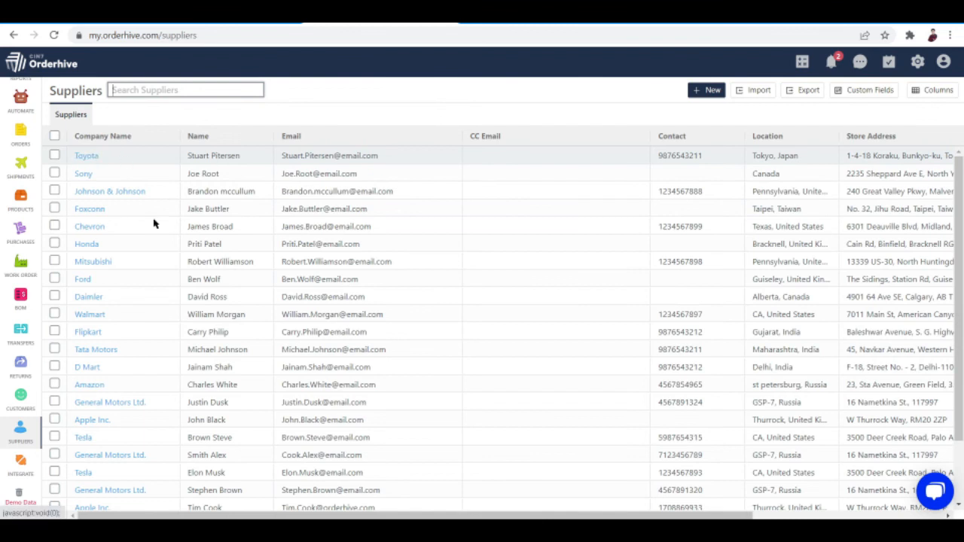
{"action": "mouse_move", "coordinate": [302, 149]}
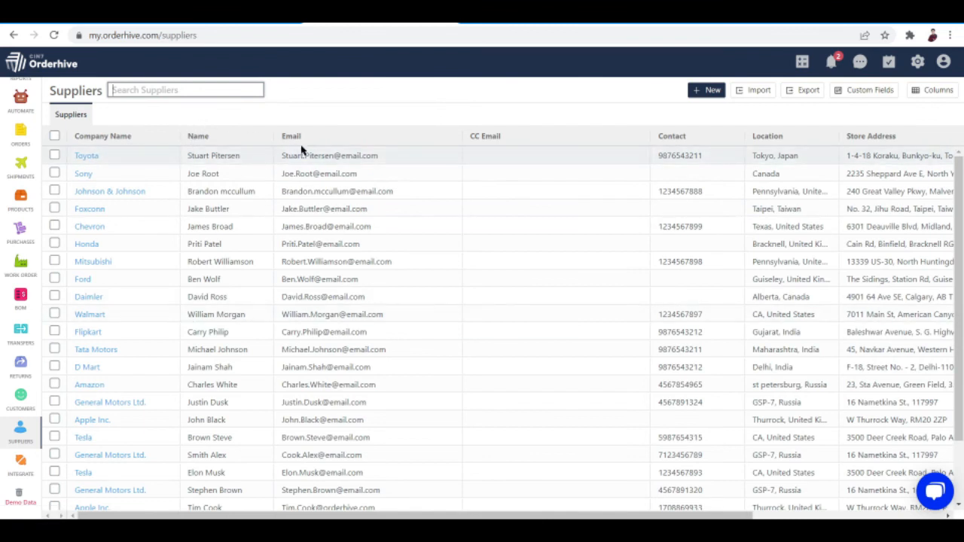
{"action": "mouse_move", "coordinate": [783, 169]}
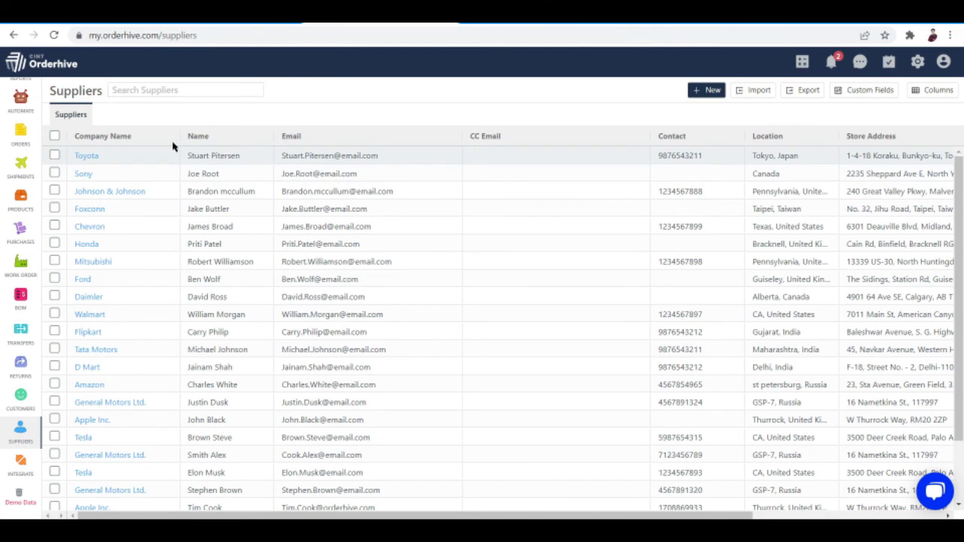
{"action": "left_click", "coordinate": [54, 156]}
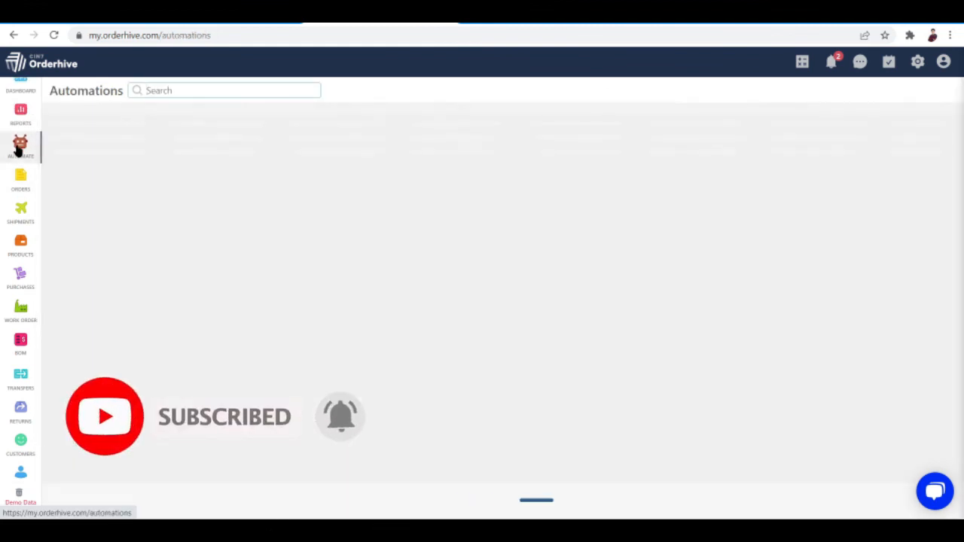
{"action": "left_click", "coordinate": [21, 147]}
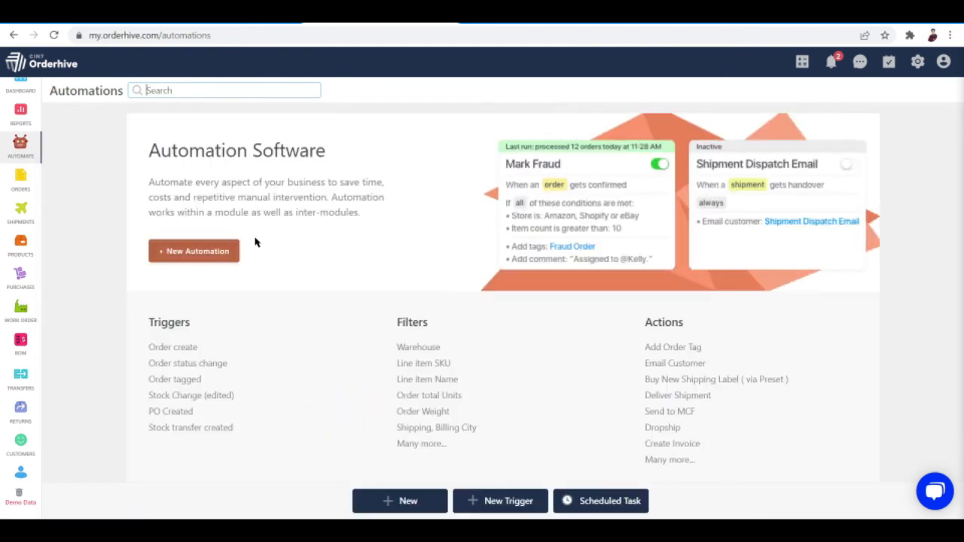
{"action": "mouse_move", "coordinate": [336, 146]}
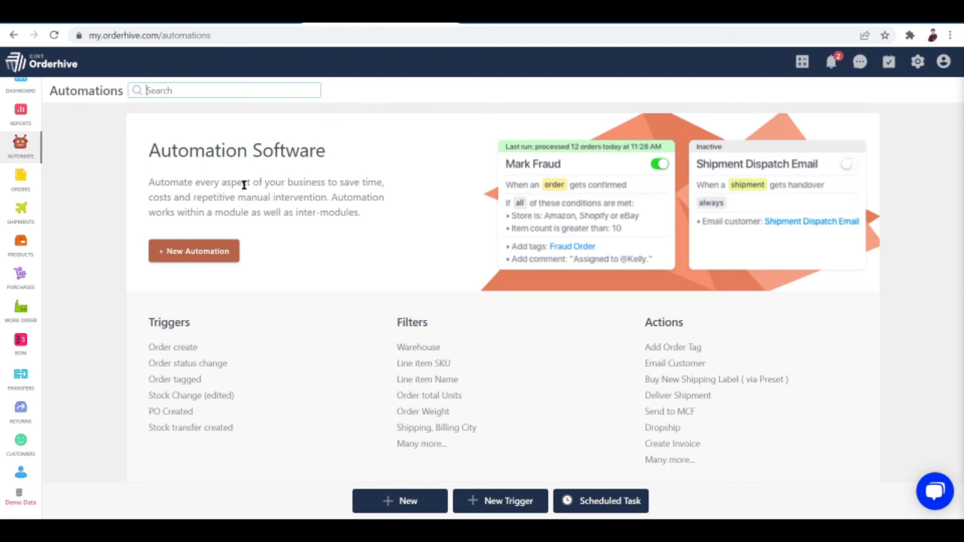
{"action": "mouse_move", "coordinate": [329, 208]}
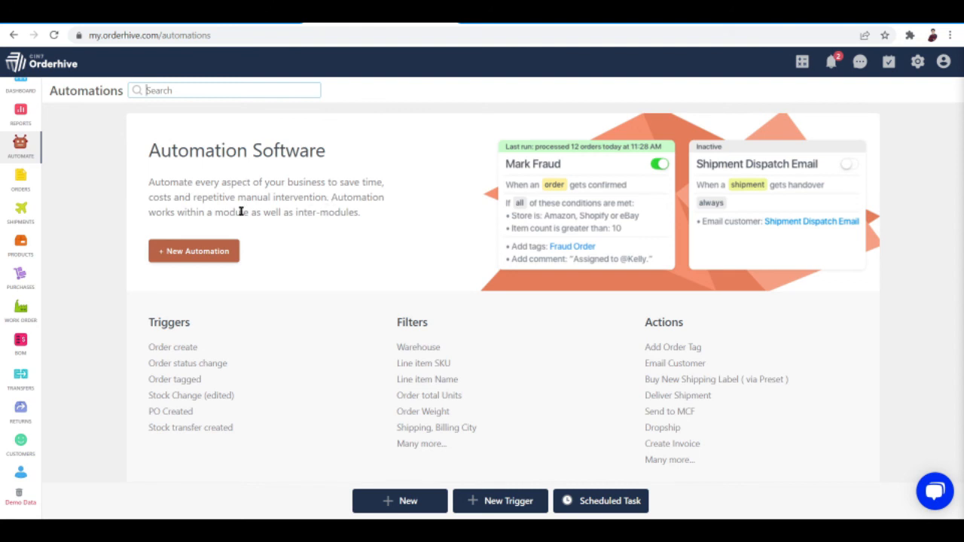
{"action": "left_click", "coordinate": [224, 90]}
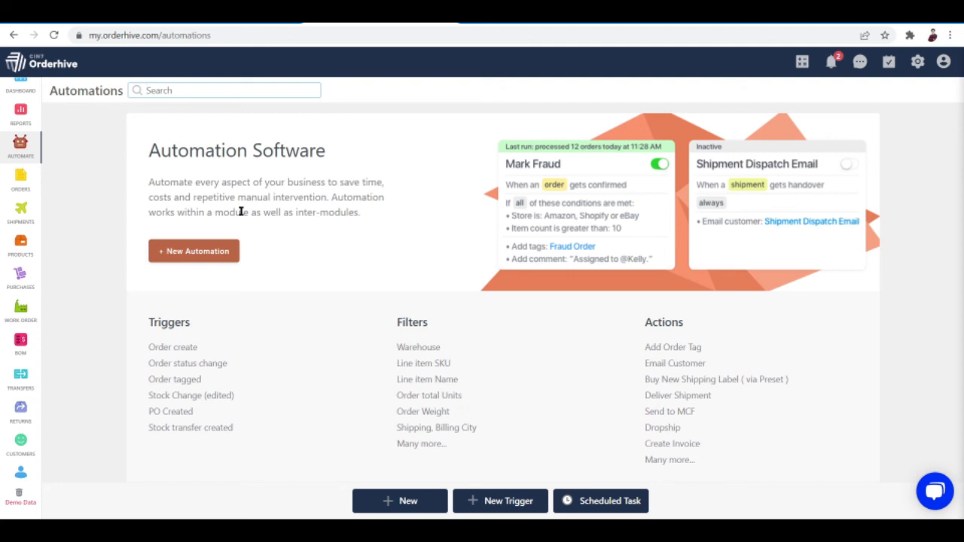
{"action": "mouse_move", "coordinate": [349, 211]}
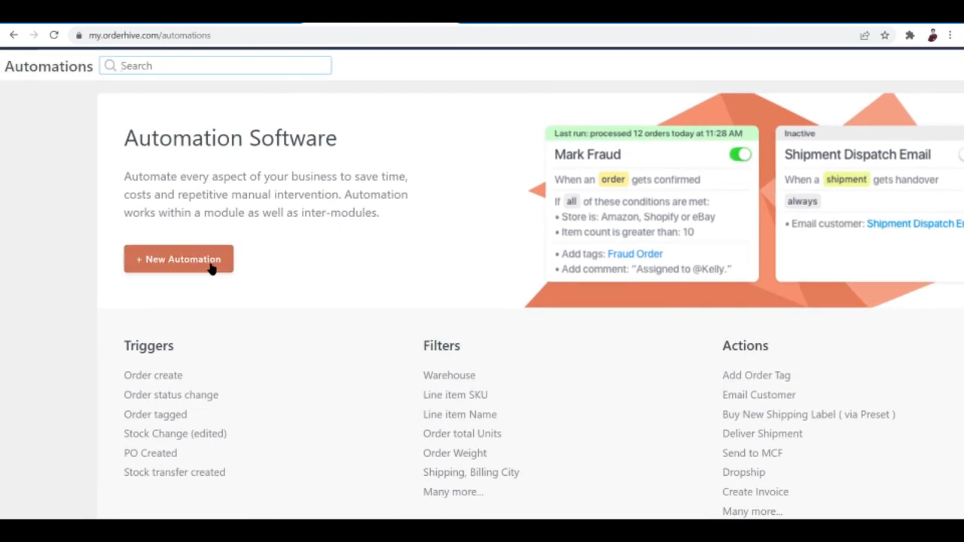
Start a + New Automation so the builder opens with the Select Trigger panel
{"action": "left_click", "coordinate": [179, 259]}
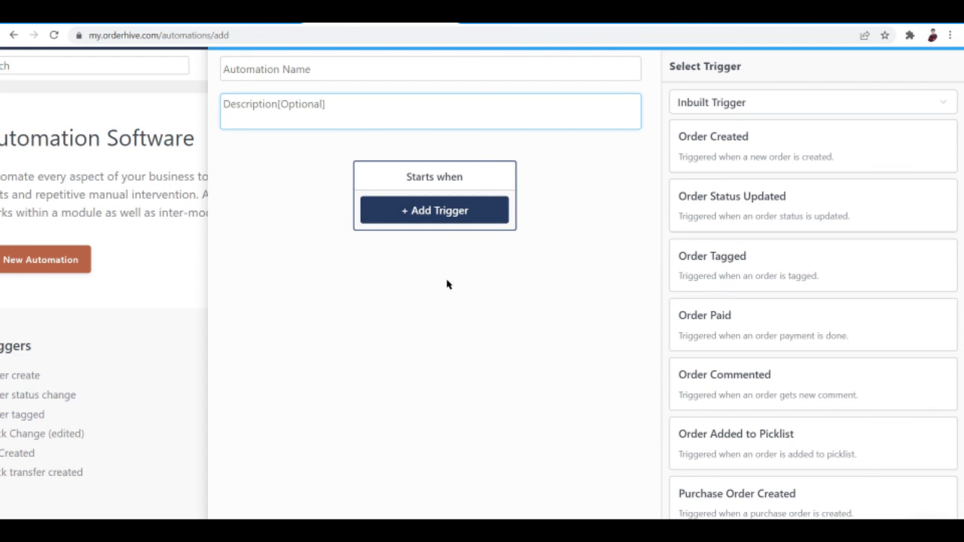
{"action": "mouse_move", "coordinate": [737, 113]}
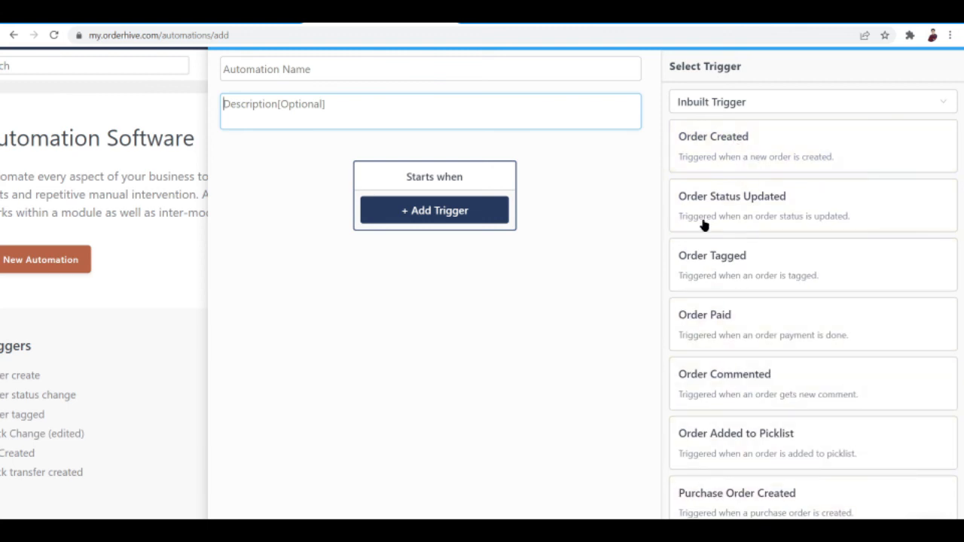
{"action": "mouse_move", "coordinate": [434, 210]}
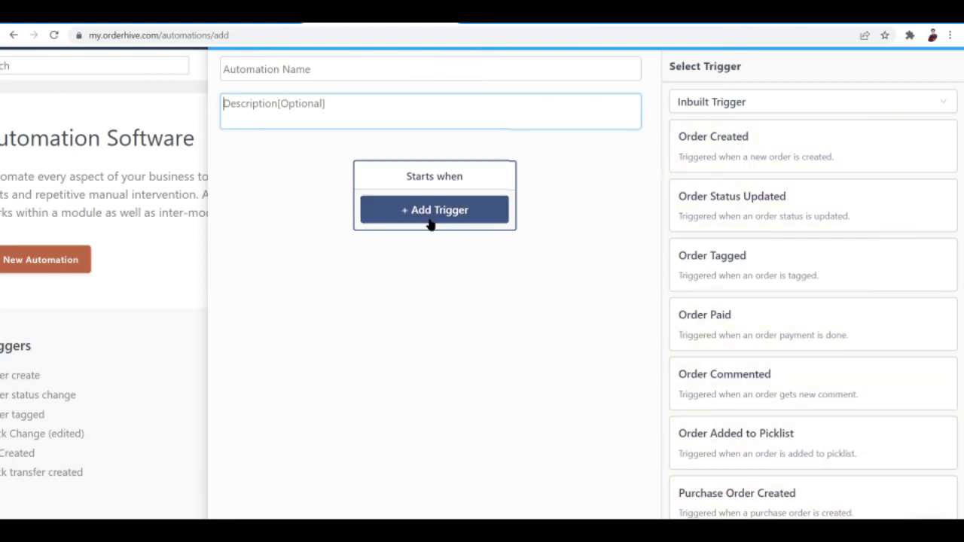
{"action": "mouse_move", "coordinate": [301, 188]}
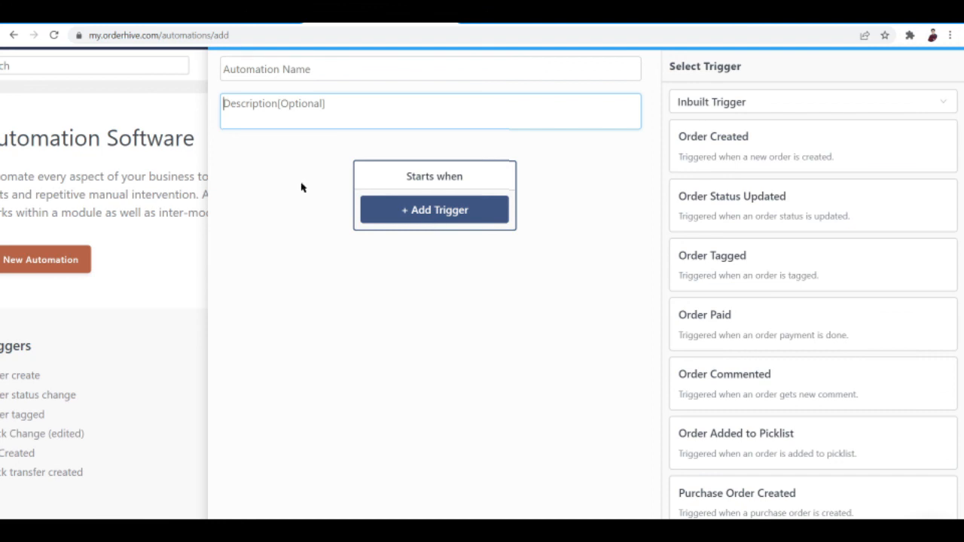